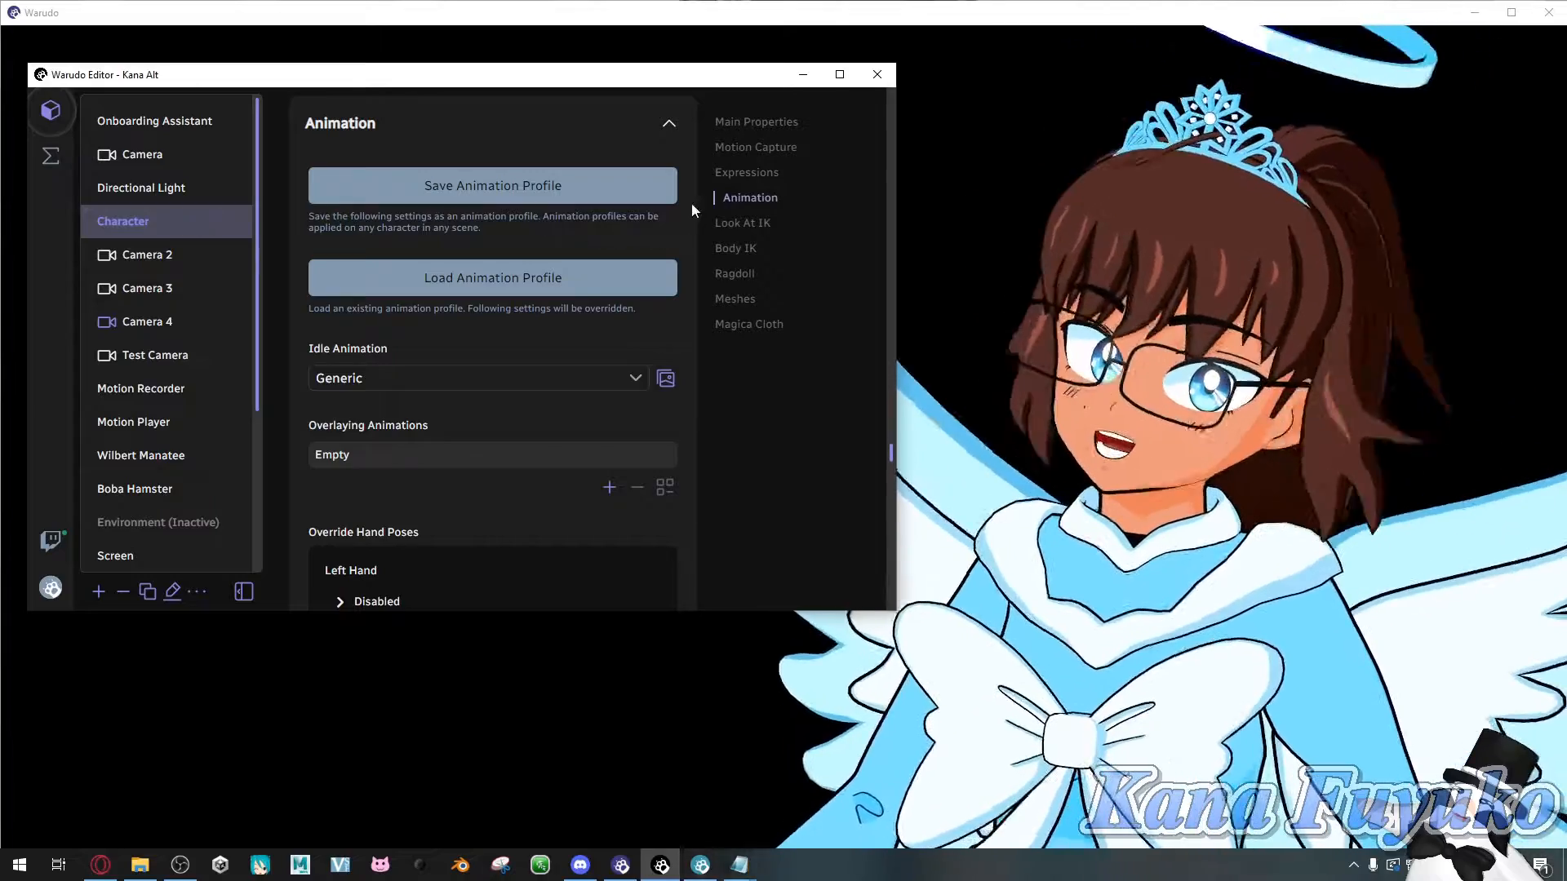
- Look through the character's idle animation choices, then view the character's settings
{"action": "left_click", "coordinate": [478, 378]}
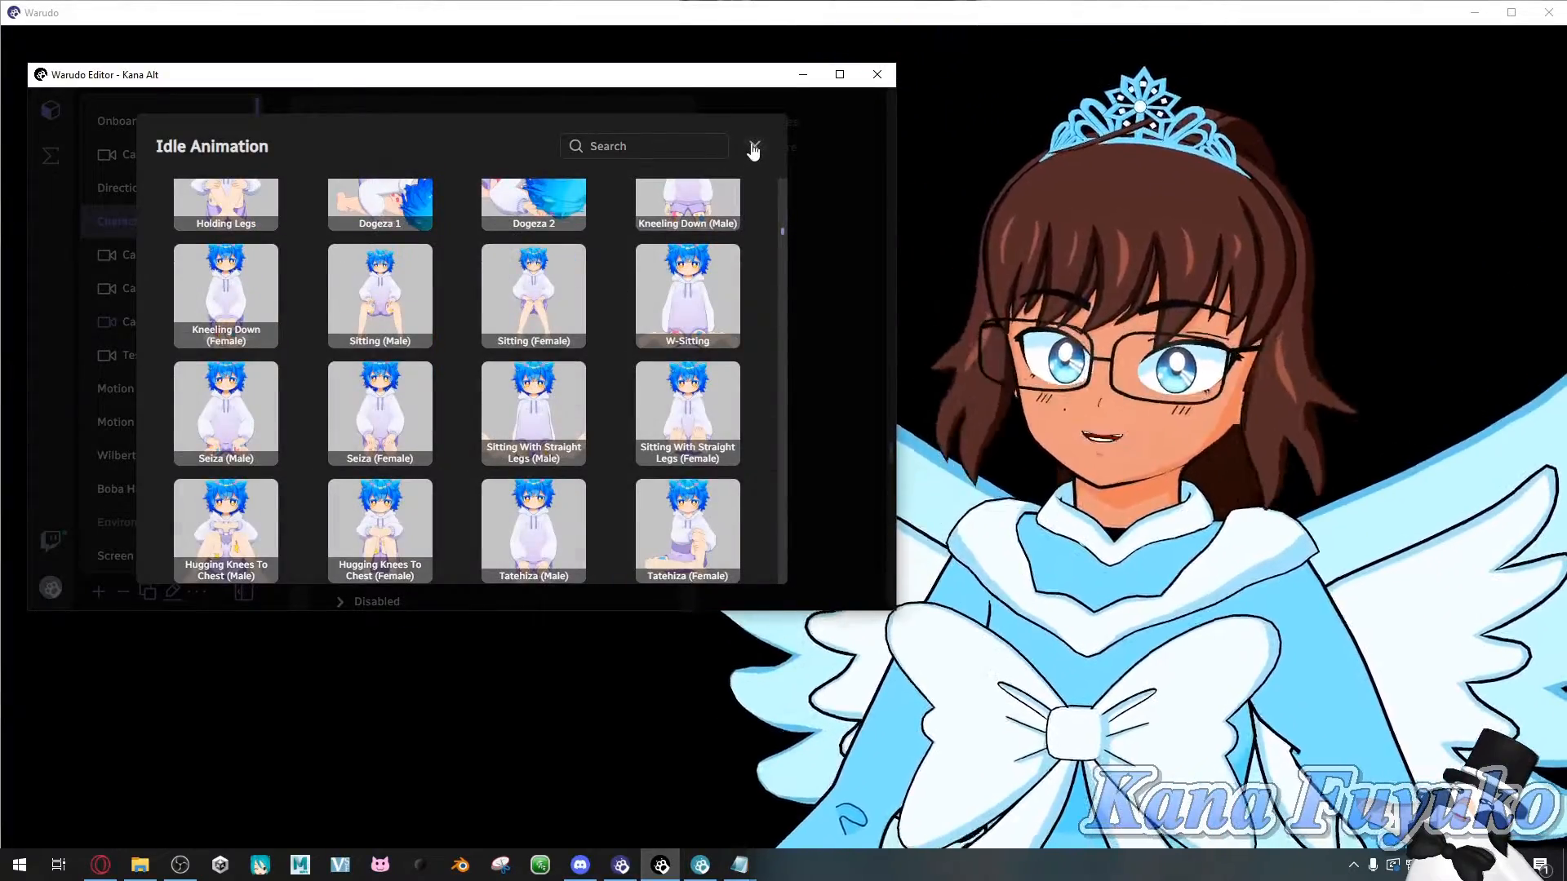
{"action": "left_click", "coordinate": [752, 148]}
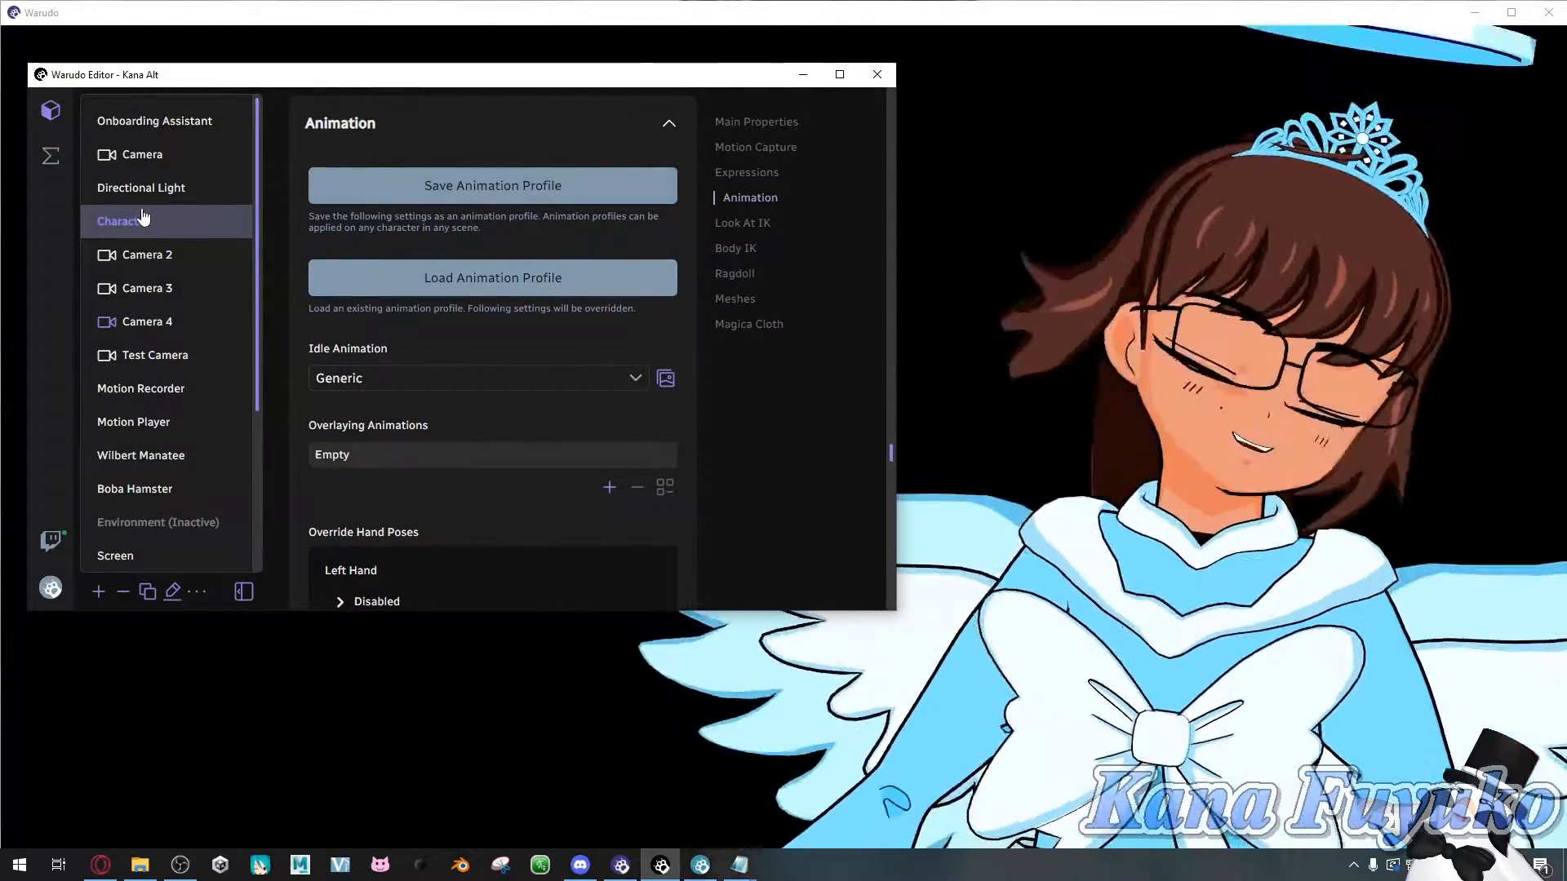
{"action": "left_click", "coordinate": [50, 155]}
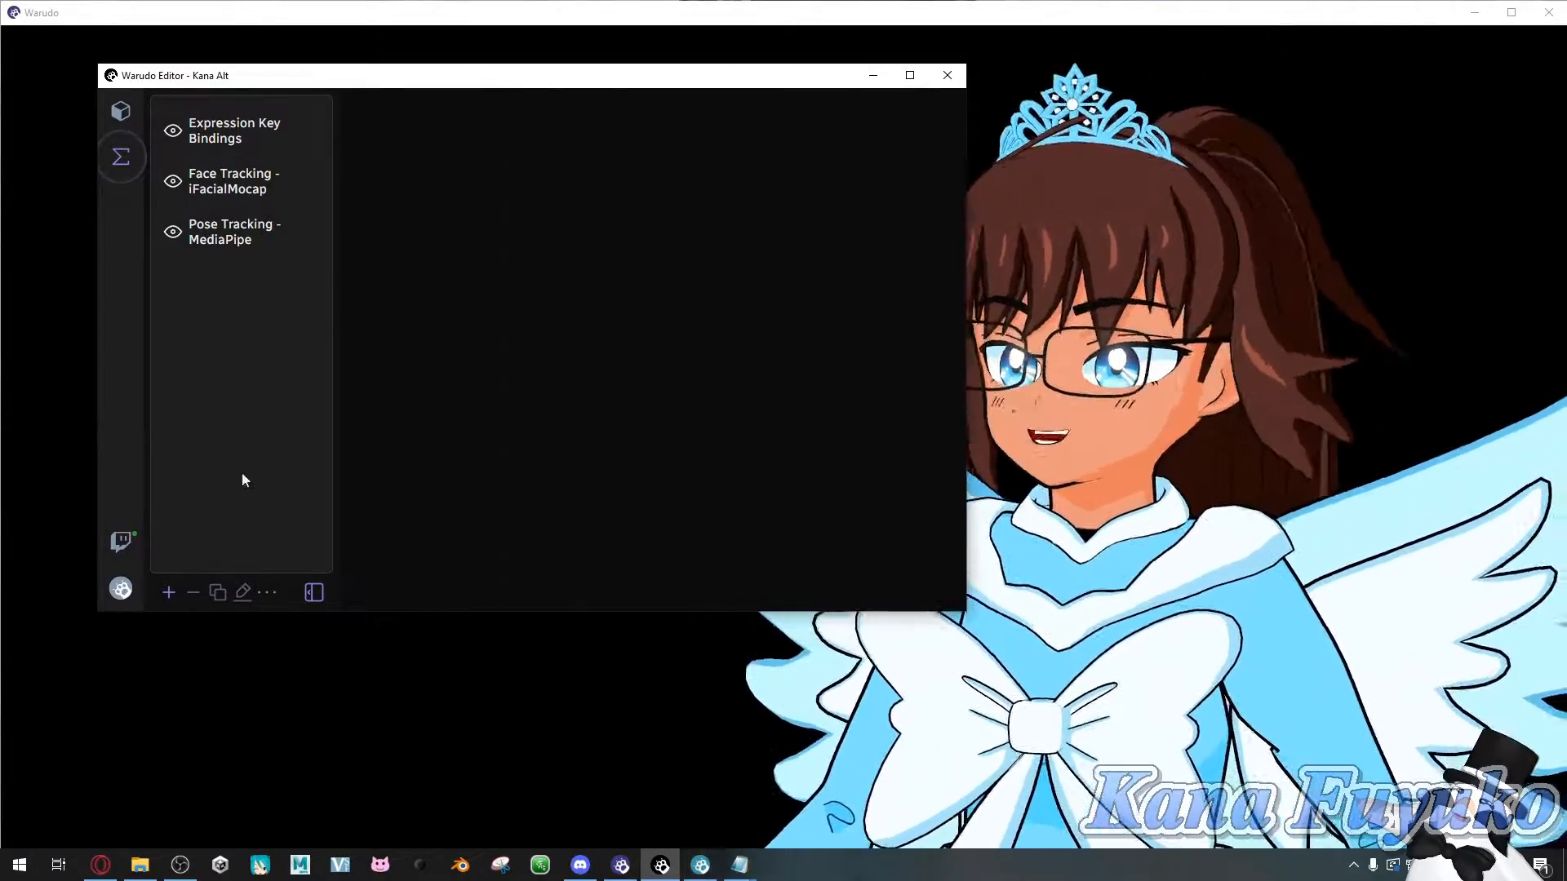
{"action": "mouse_move", "coordinate": [168, 592]}
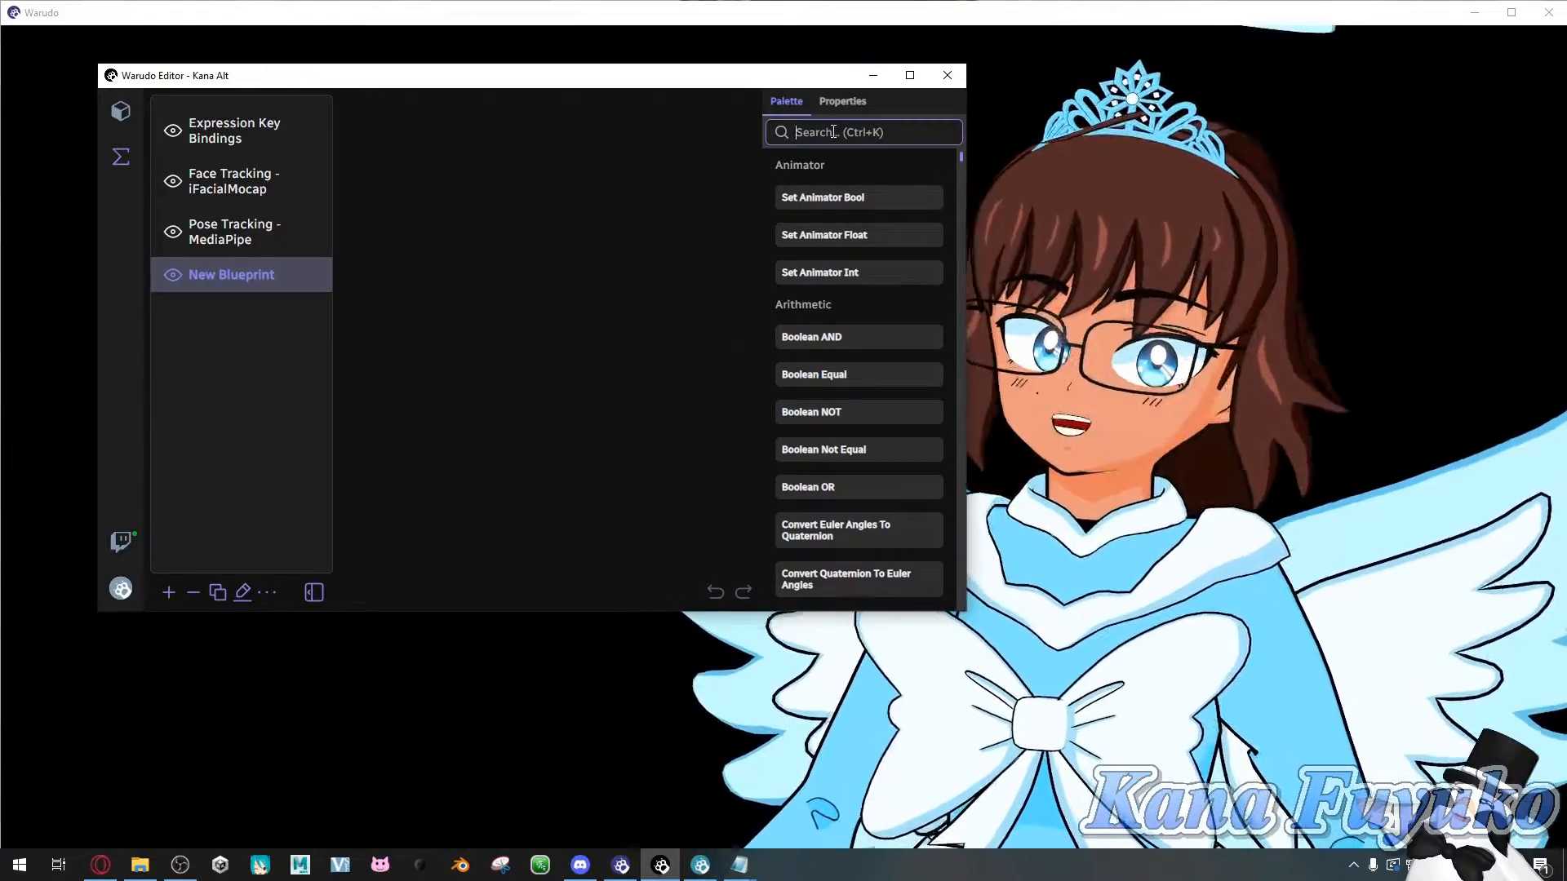
- Search the Palette for 'On keystr' and 'Stre' and add event nodes to the blueprint
{"action": "type", "text": "On keystr"}
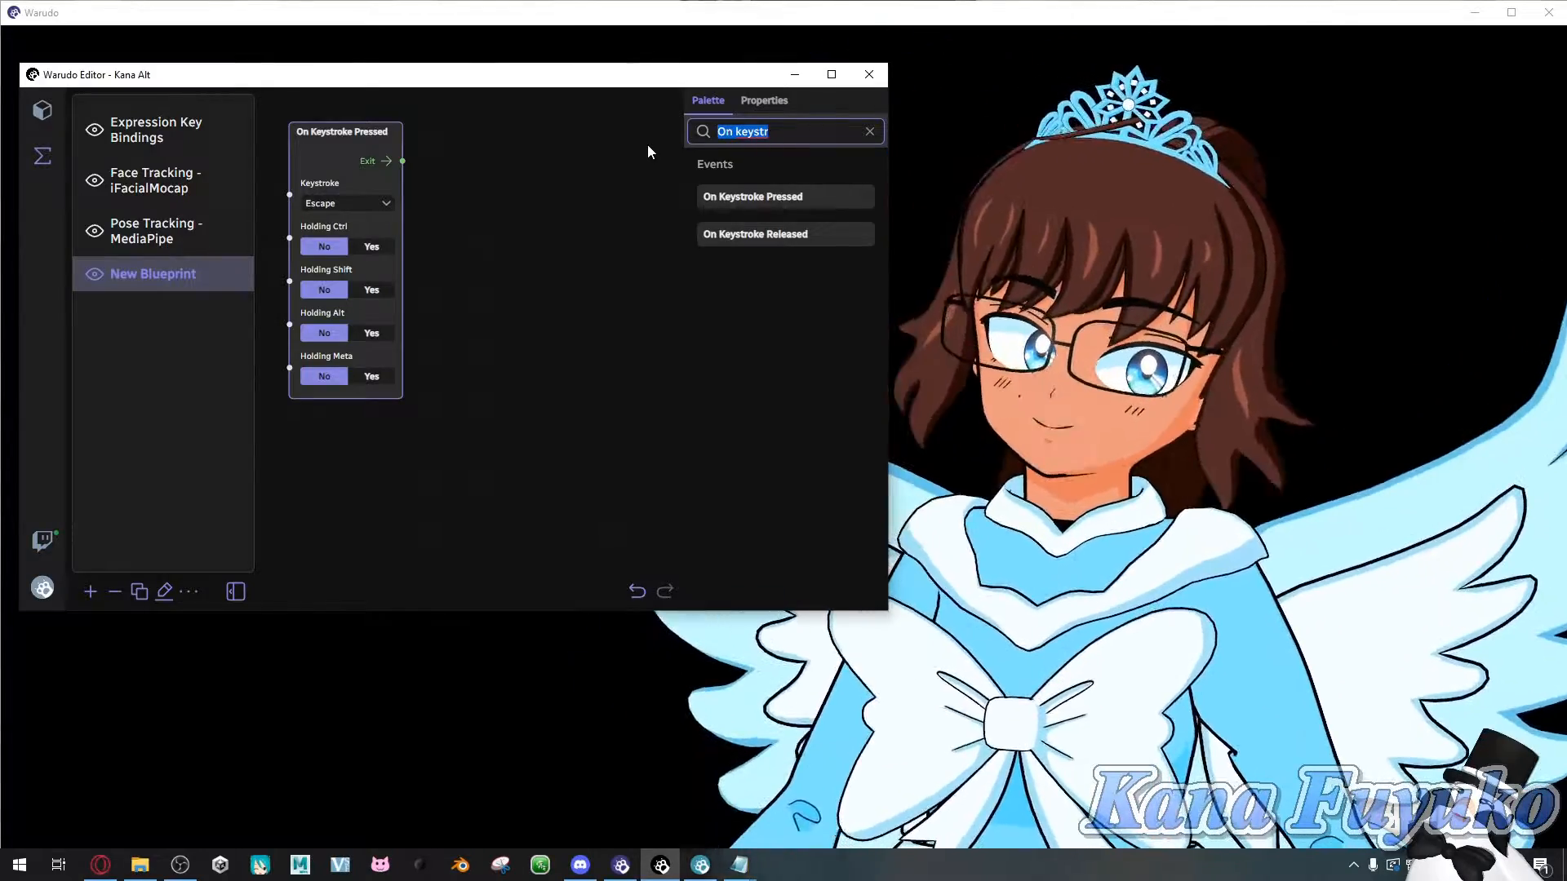
{"action": "type", "text": "Stream"}
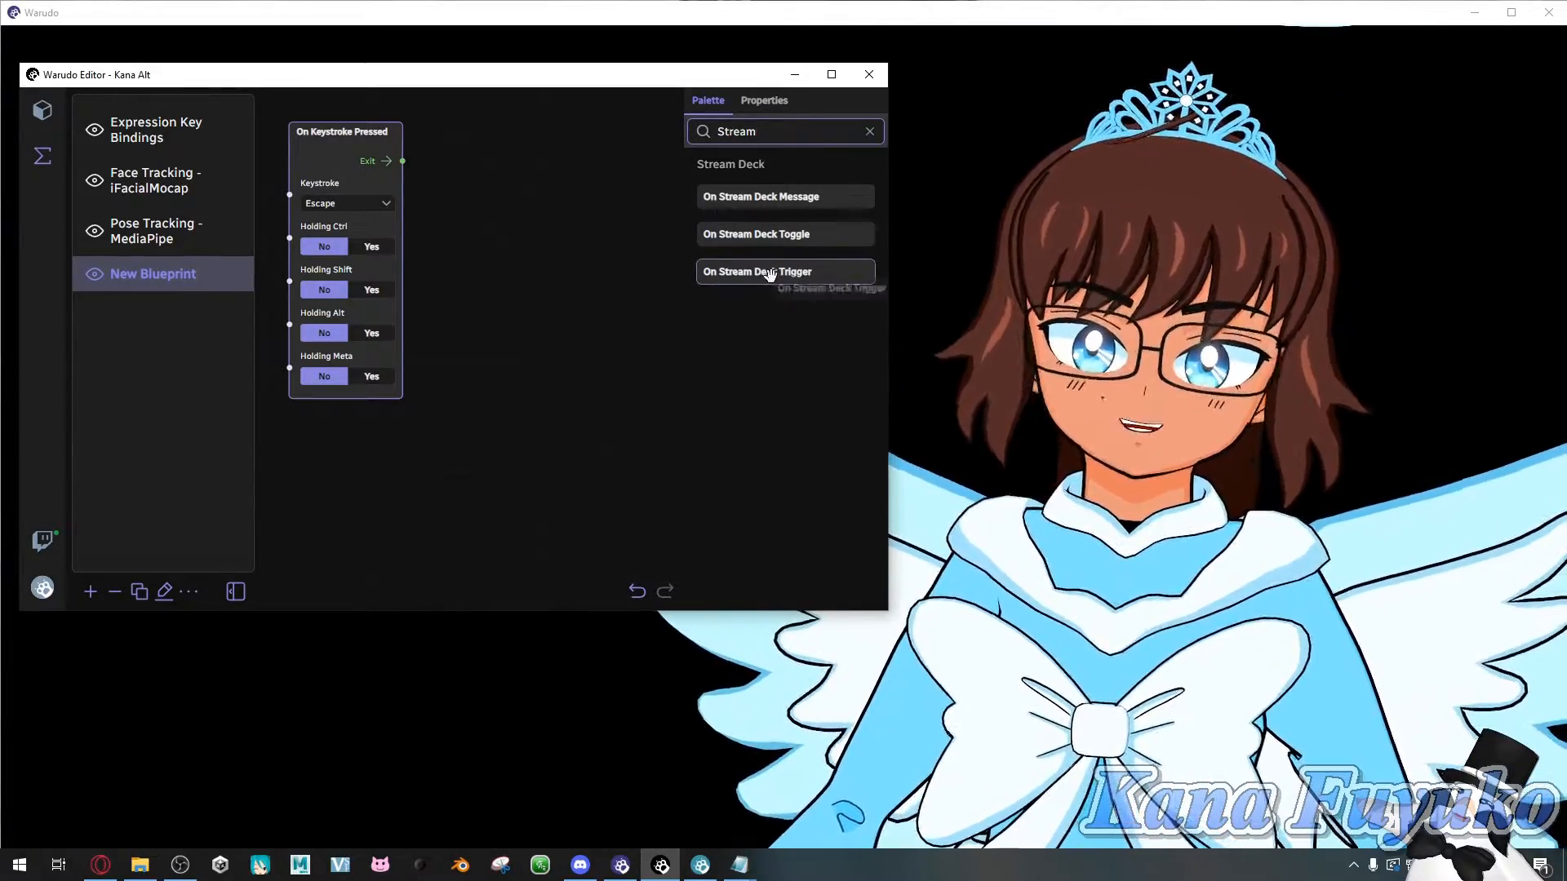
{"action": "left_click", "coordinate": [757, 272]}
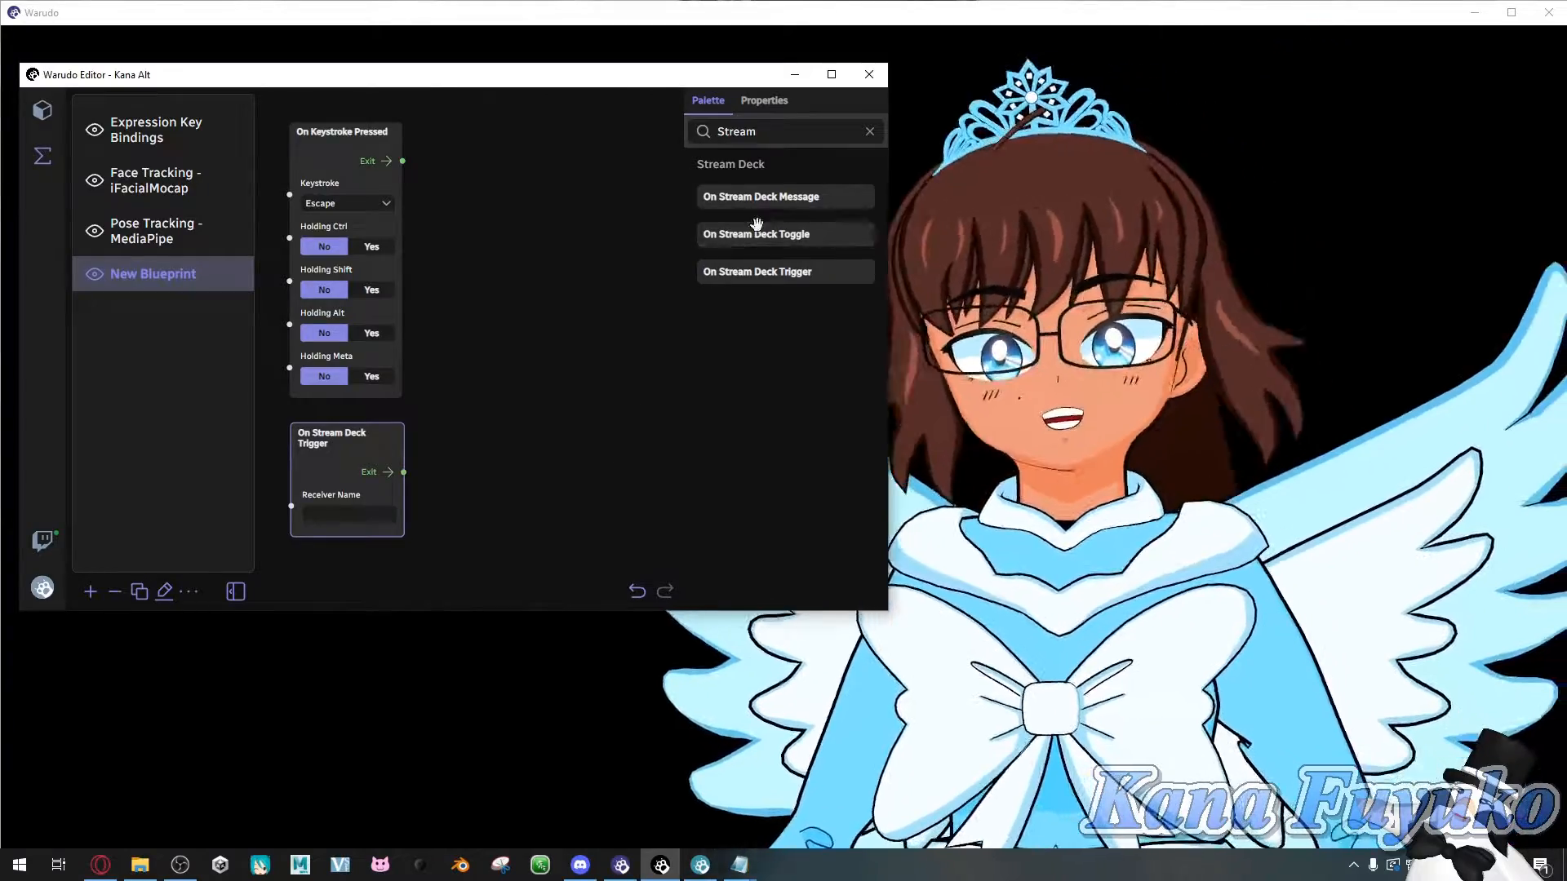
{"action": "left_click", "coordinate": [785, 235]}
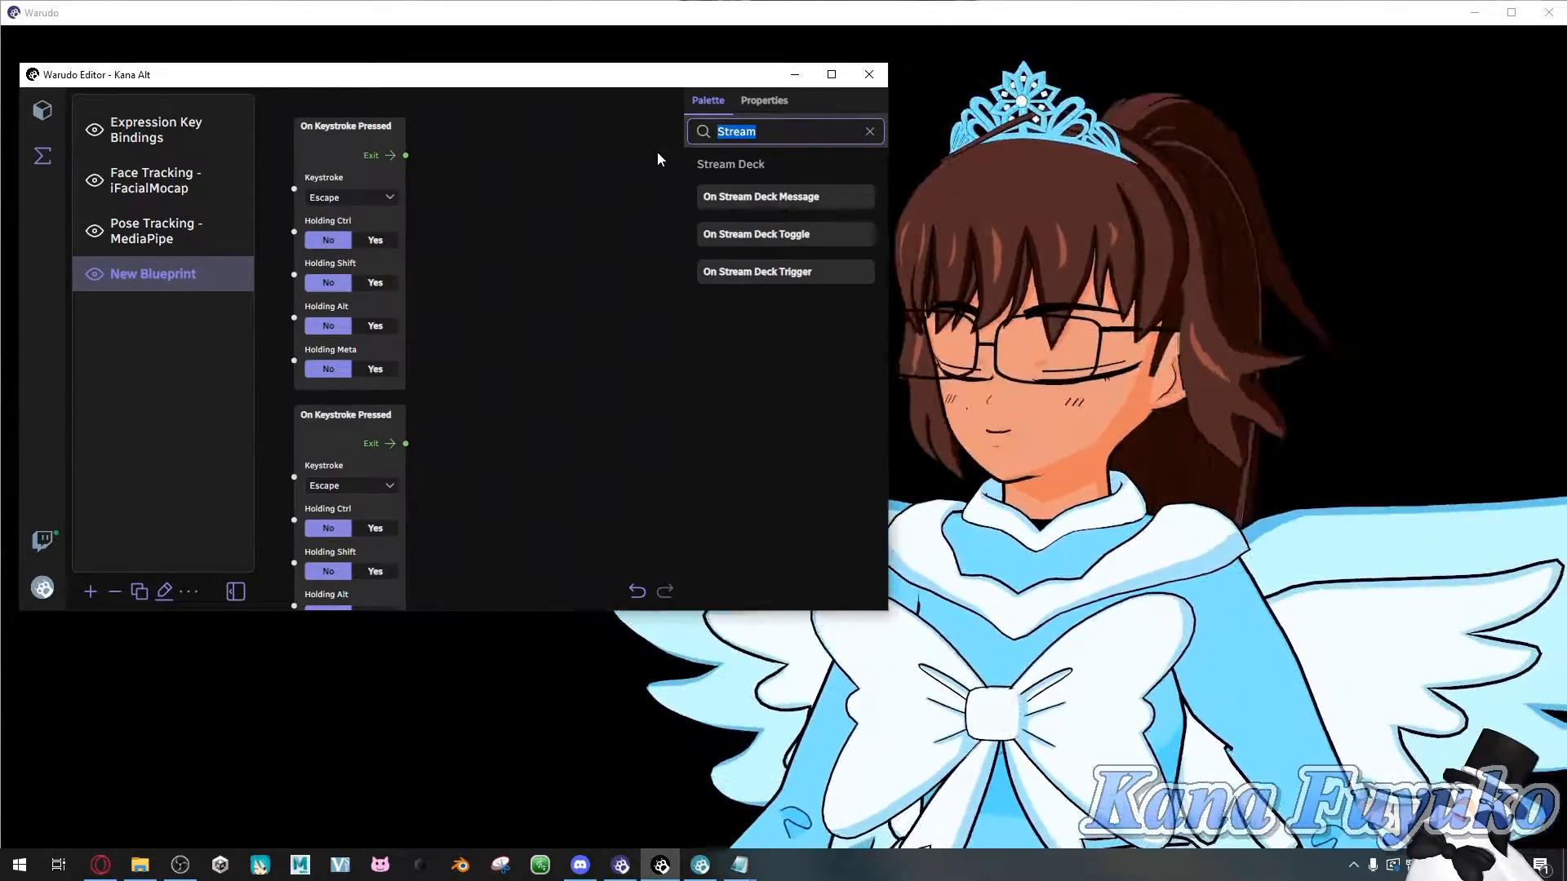
- Add Play Character Idle Animation and Load Character Animation Profile nodes, and reposition the profile node
{"action": "type", "text": "Animation"}
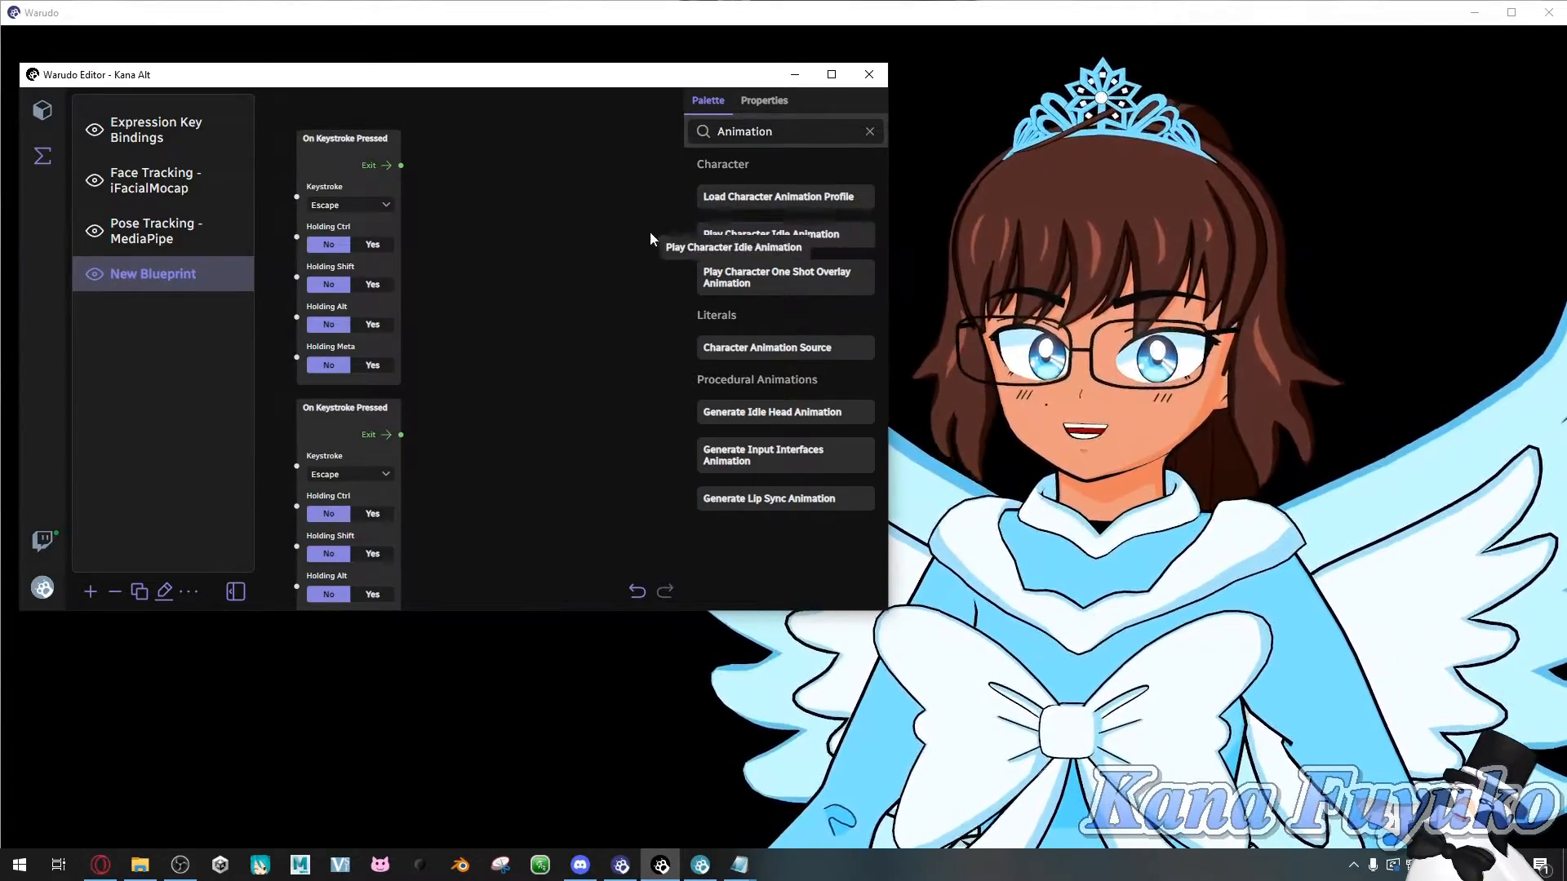
{"action": "left_click", "coordinate": [784, 234]}
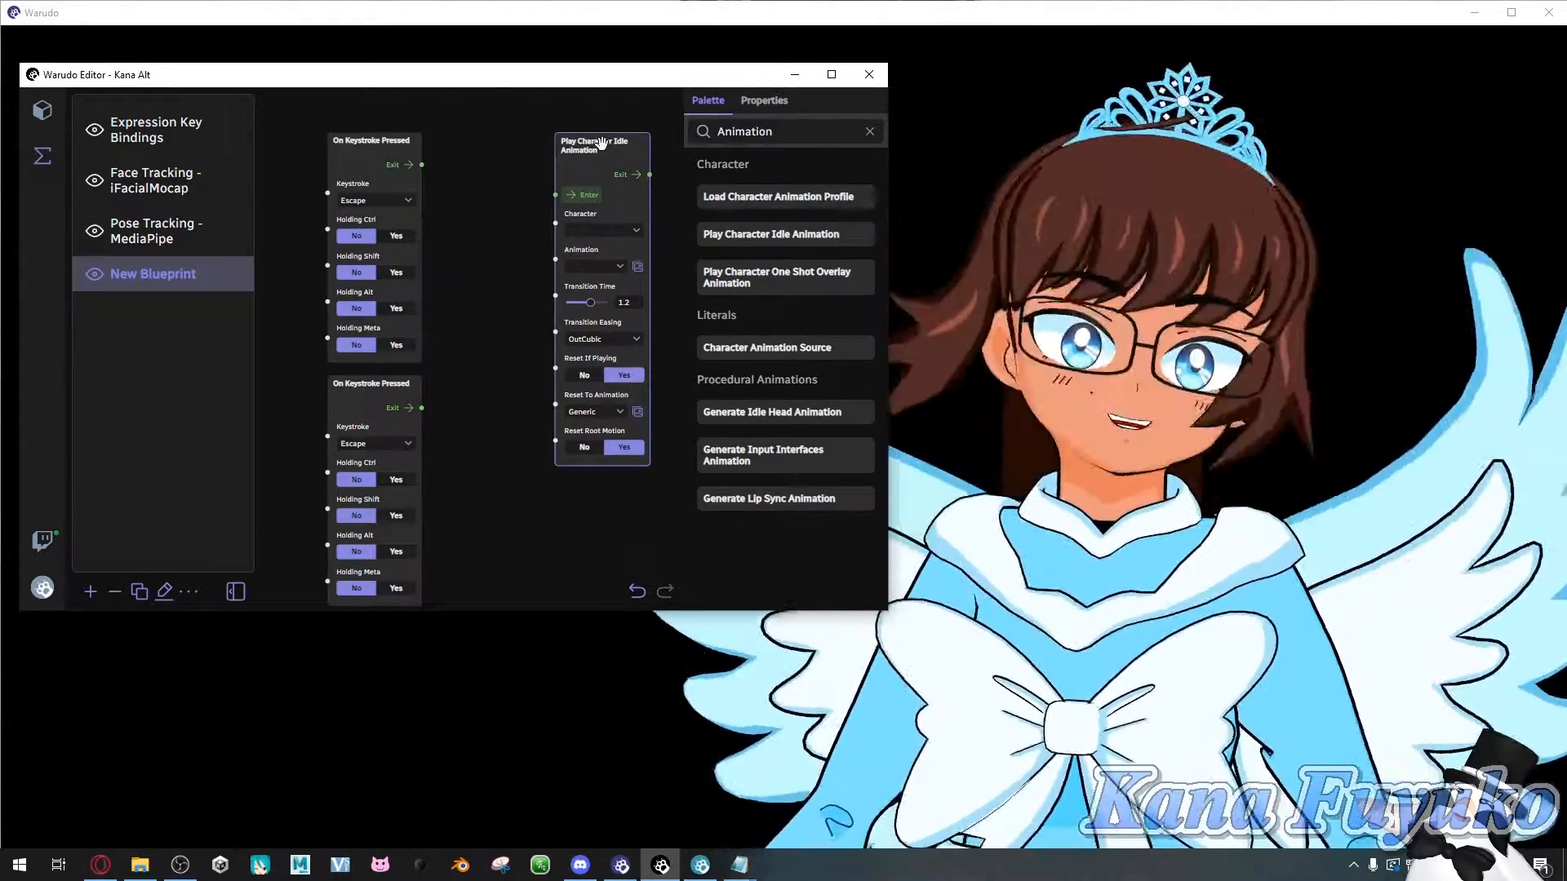
{"action": "mouse_move", "coordinate": [784, 197]}
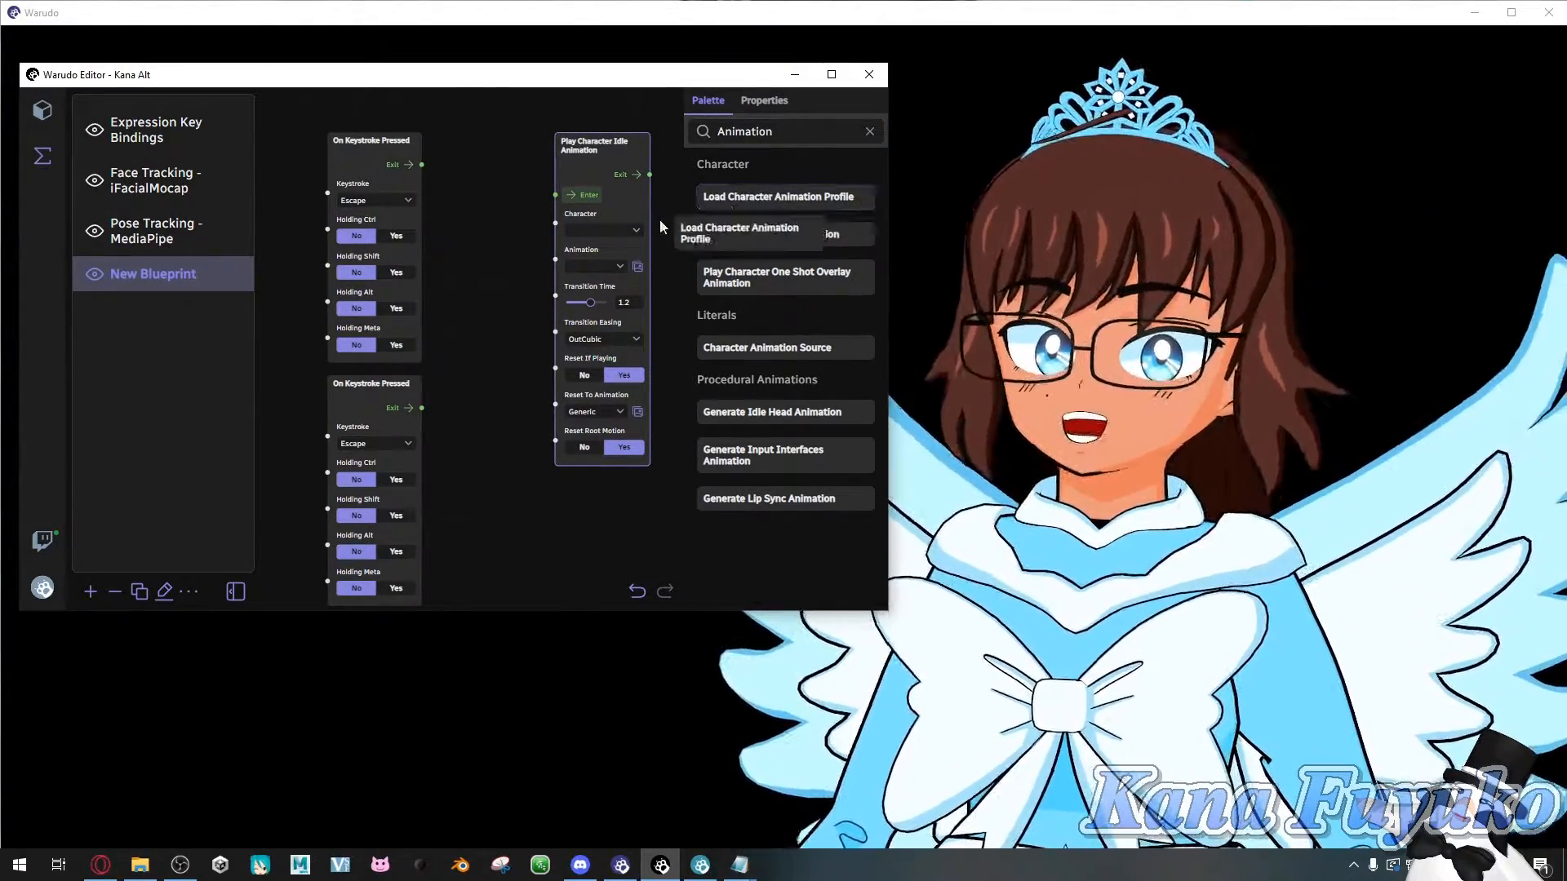
{"action": "left_click", "coordinate": [785, 197]}
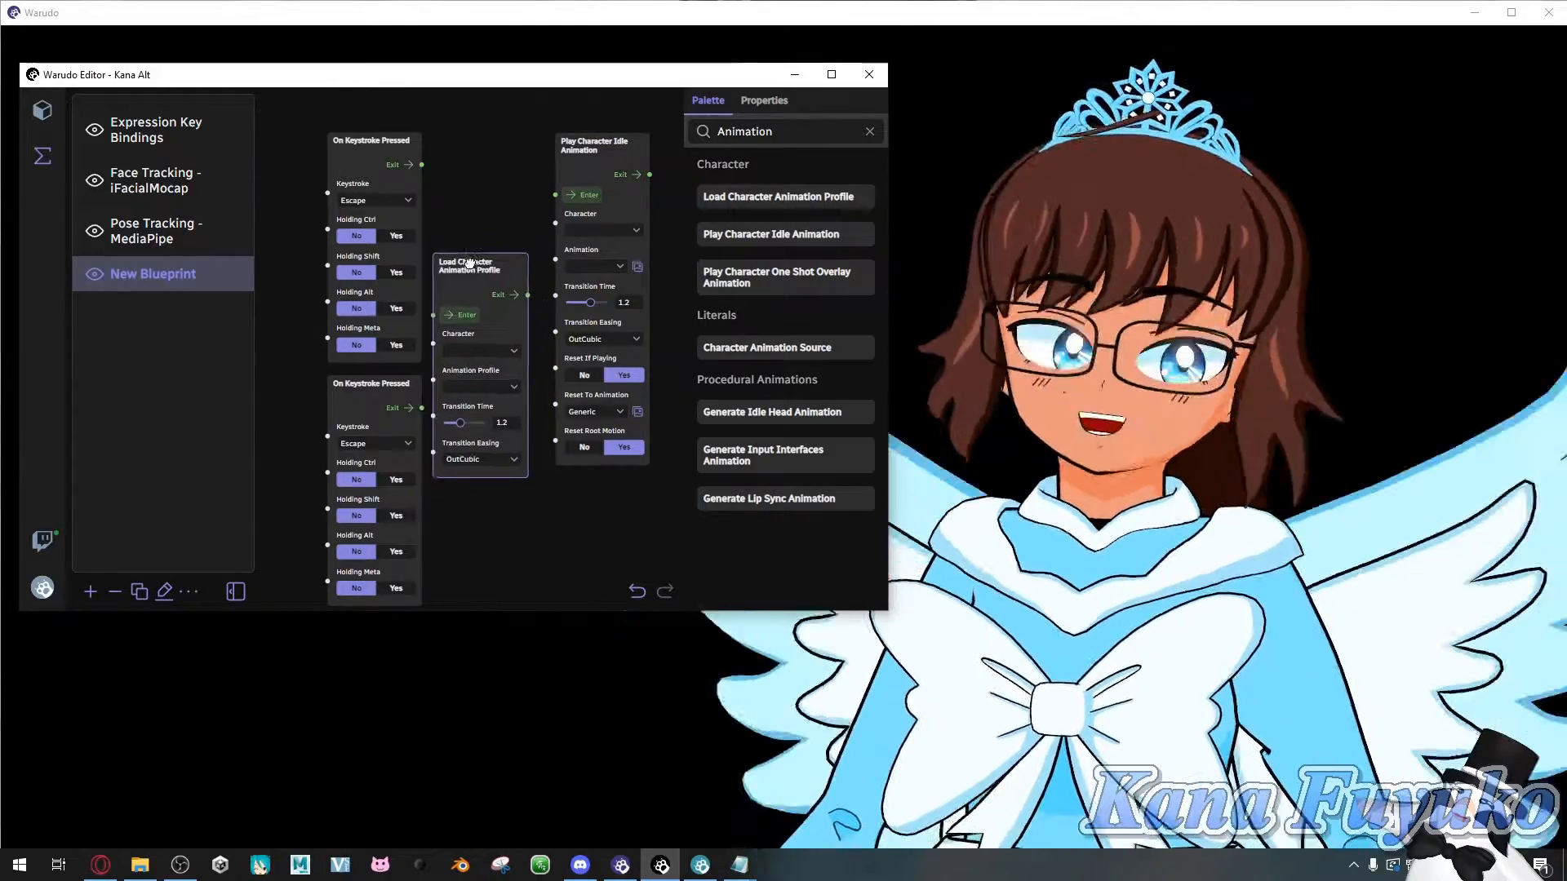
{"action": "left_click_drag", "start_coordinate": [465, 262], "coordinate": [504, 232]}
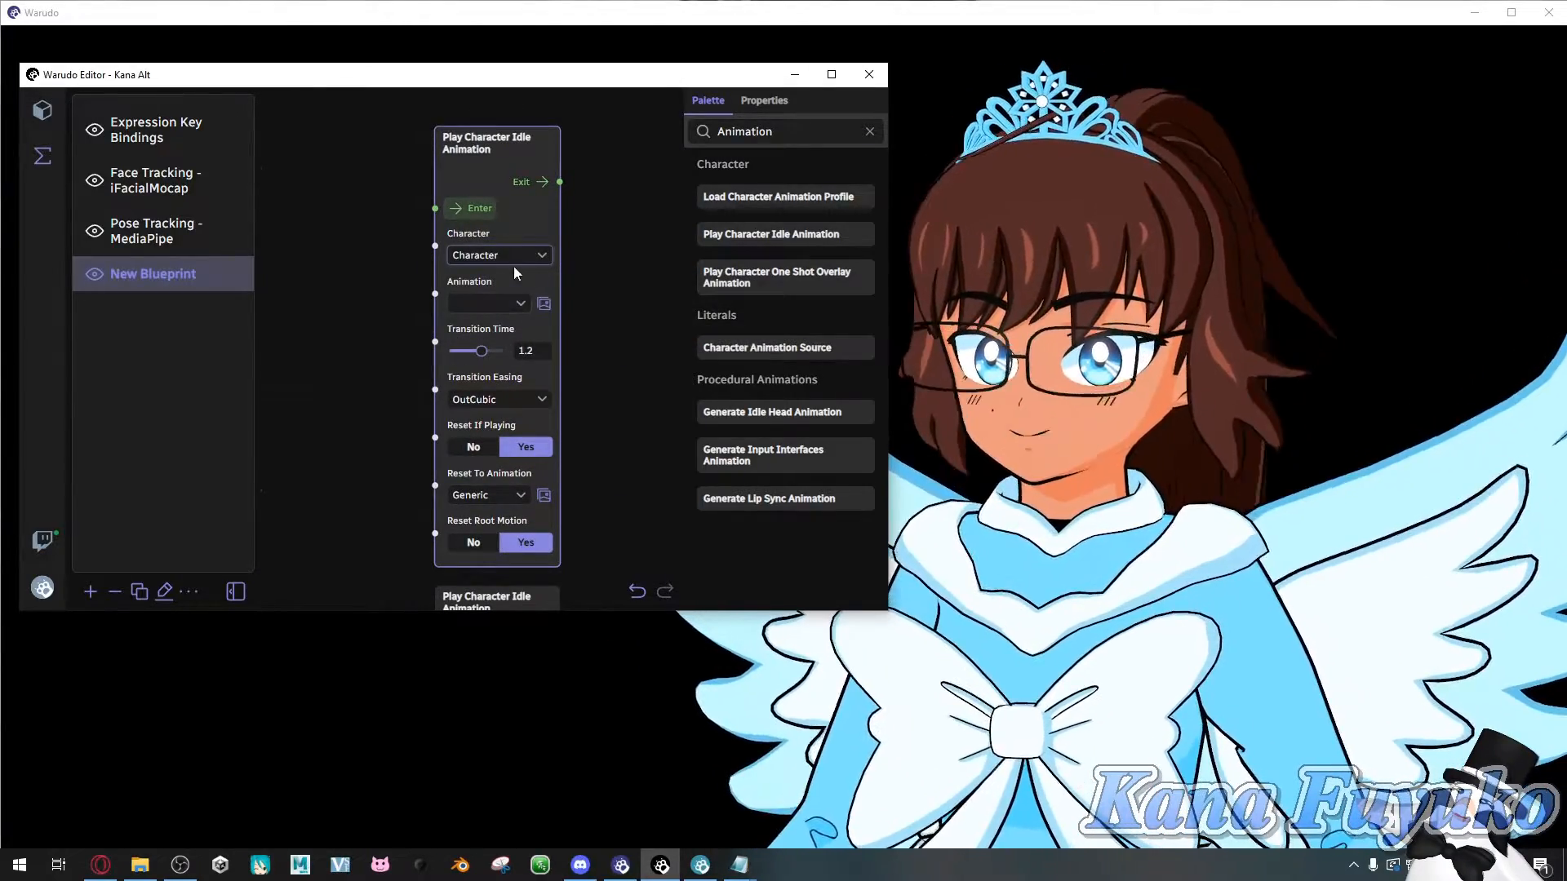
- Set the first idle animation node to Generic and shorten its transition time
{"action": "left_click", "coordinate": [486, 303]}
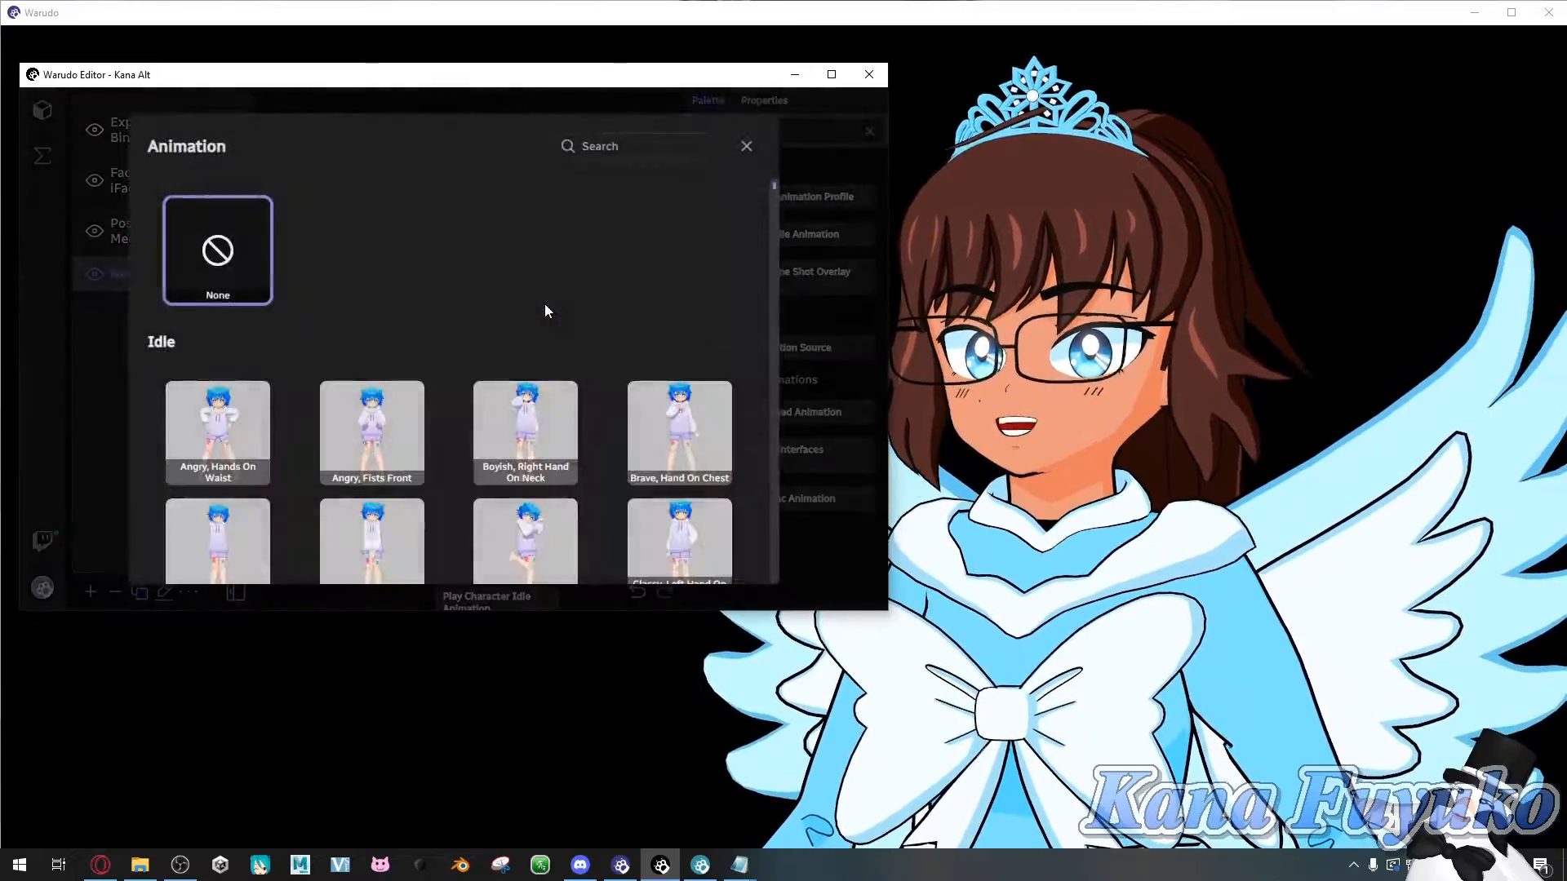
{"action": "scroll", "scroll_direction": "down", "scroll_amount": 3}
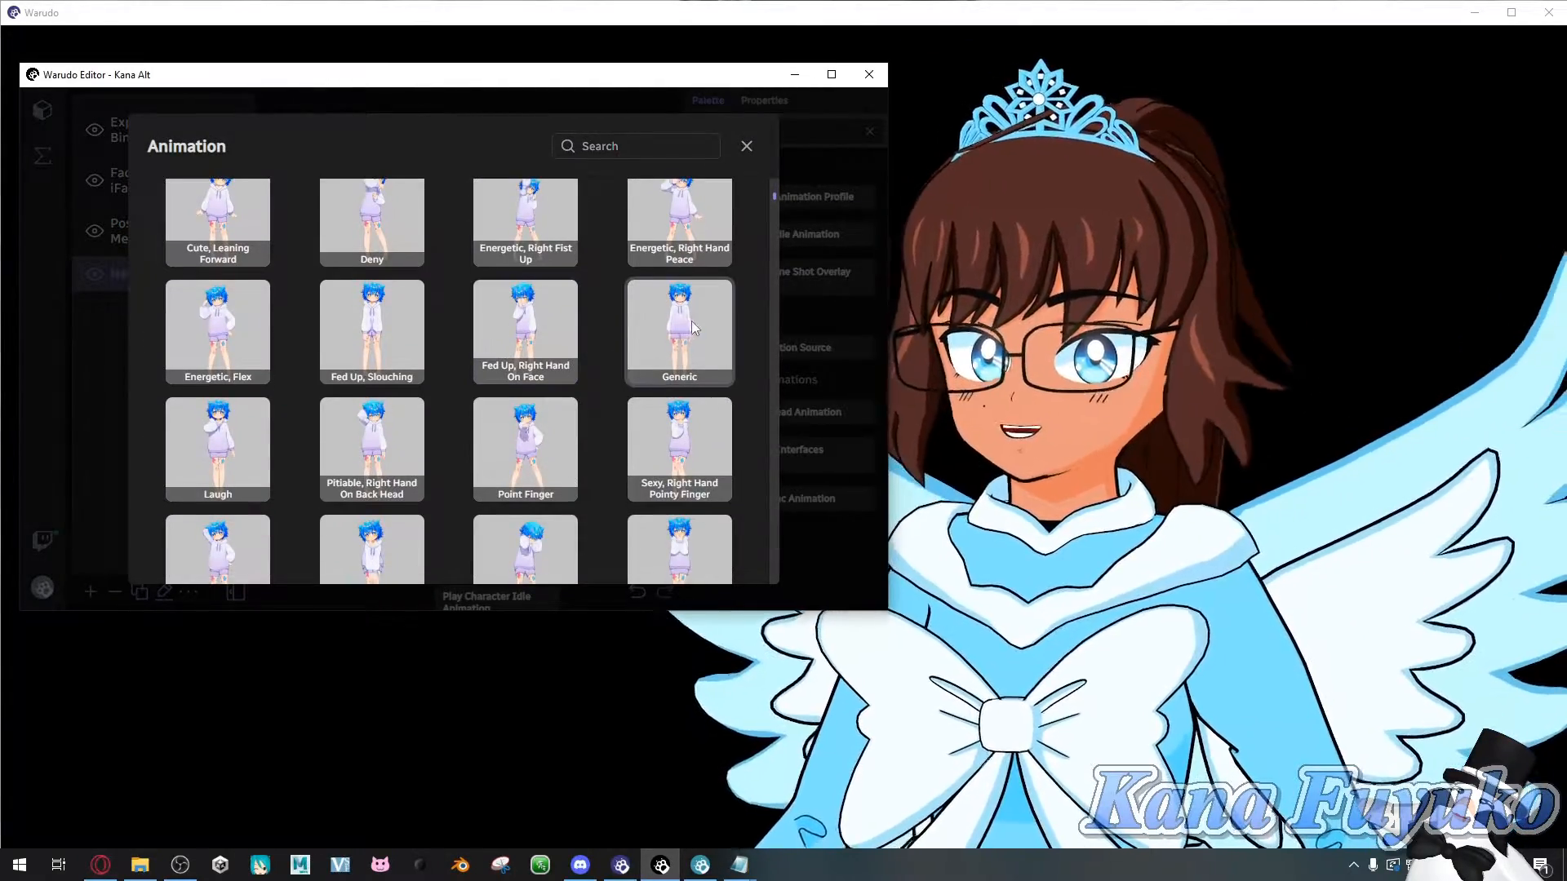
{"action": "left_click", "coordinate": [679, 331]}
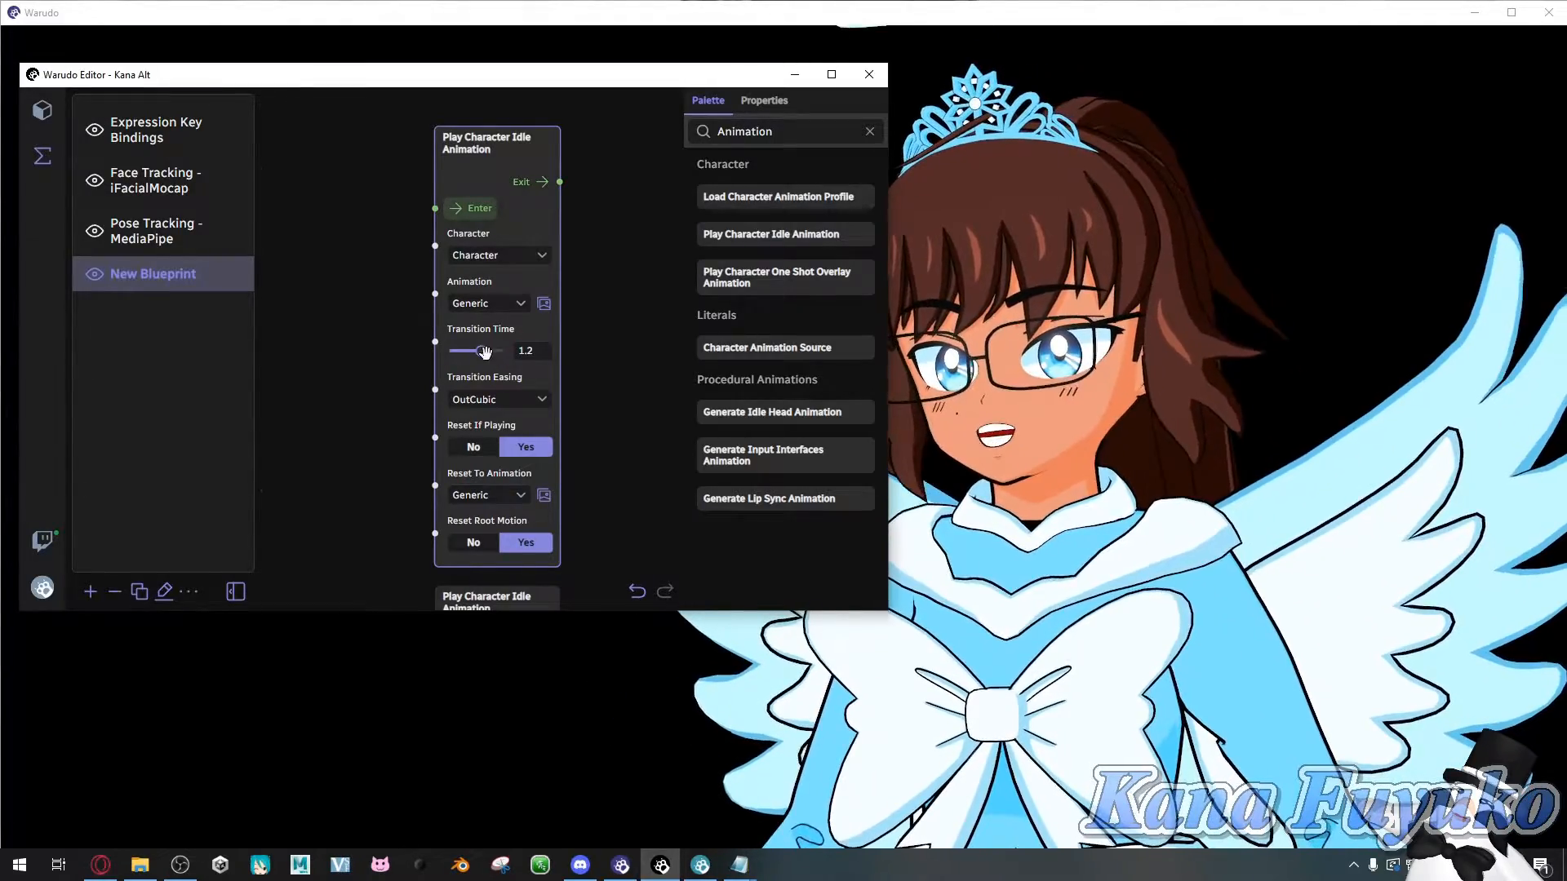
{"action": "left_click_drag", "start_coordinate": [485, 351], "coordinate": [477, 351]}
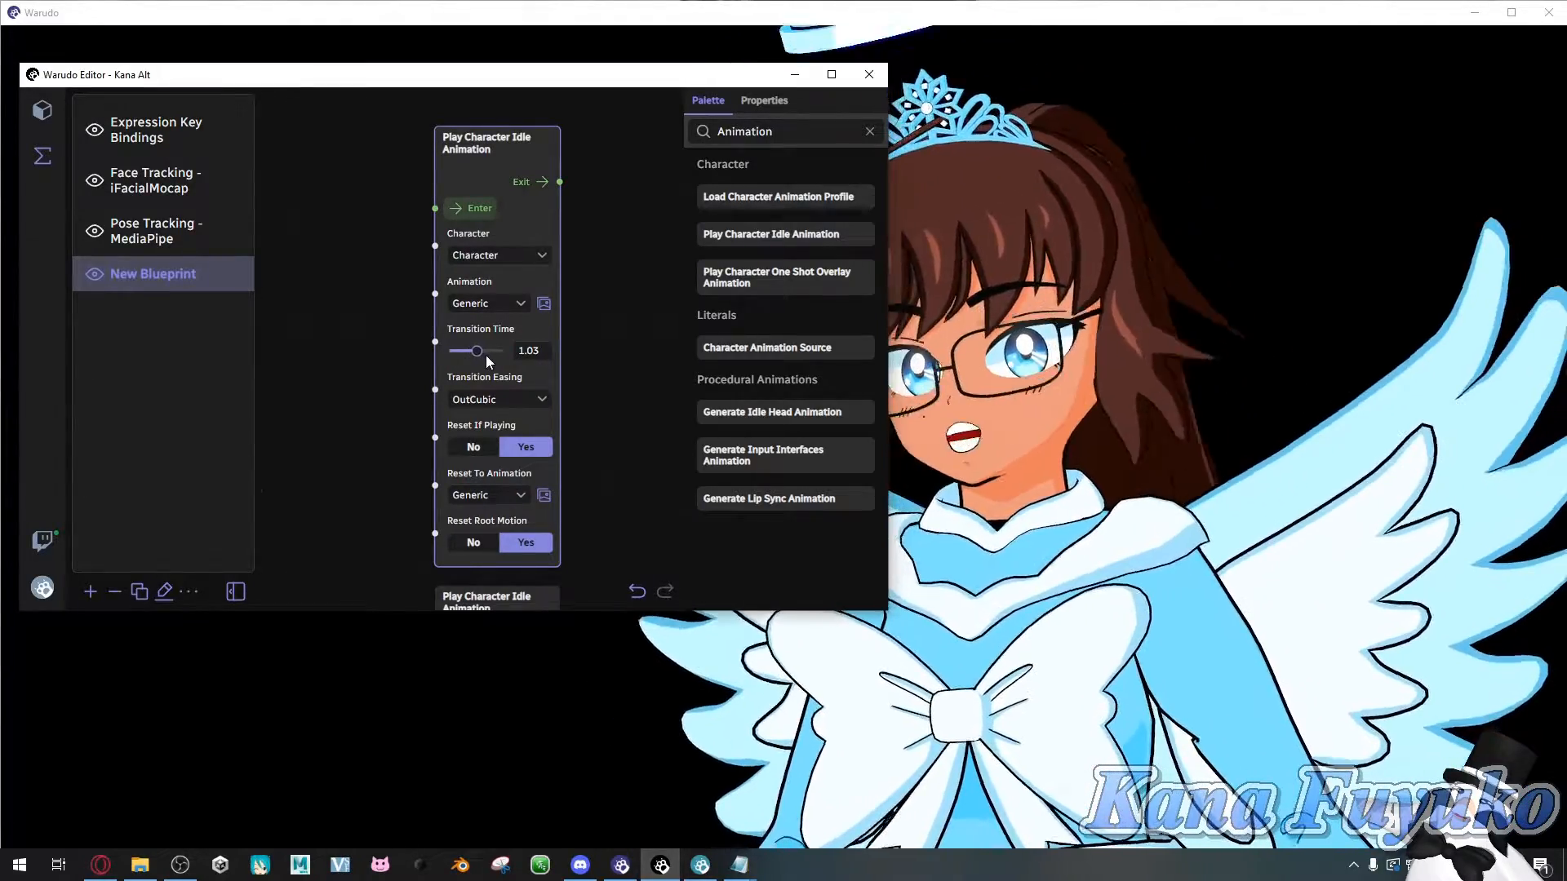
{"action": "left_click_drag", "start_coordinate": [477, 351], "coordinate": [467, 351]}
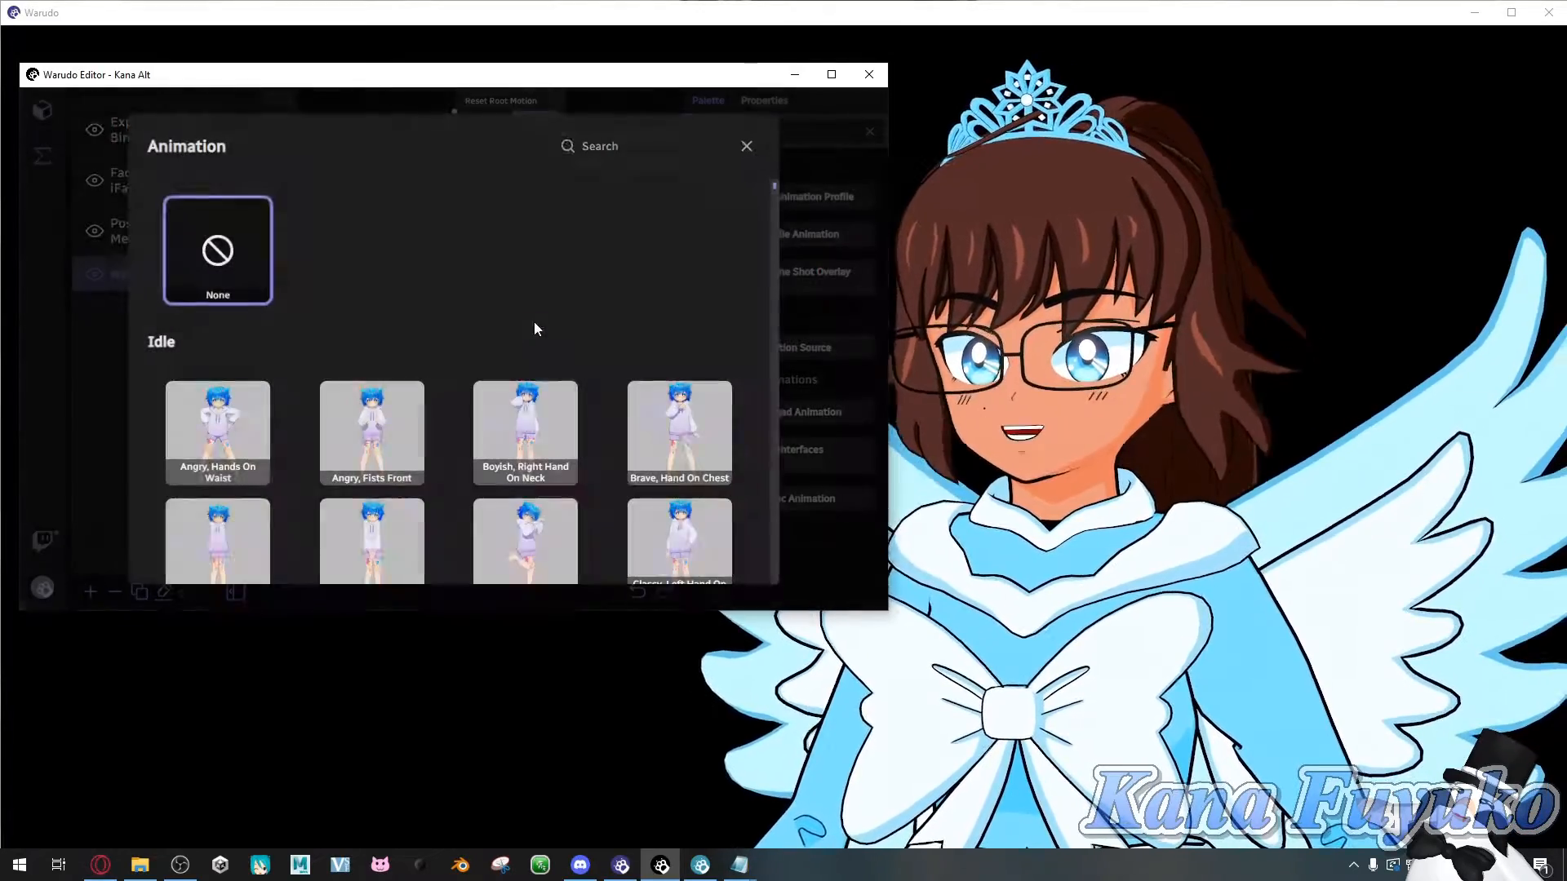
- Set the second node's animation to Cat and adjust its transition time
{"action": "scroll", "scroll_direction": "down", "scroll_amount": 3}
{"action": "type", "text": "Cat"}
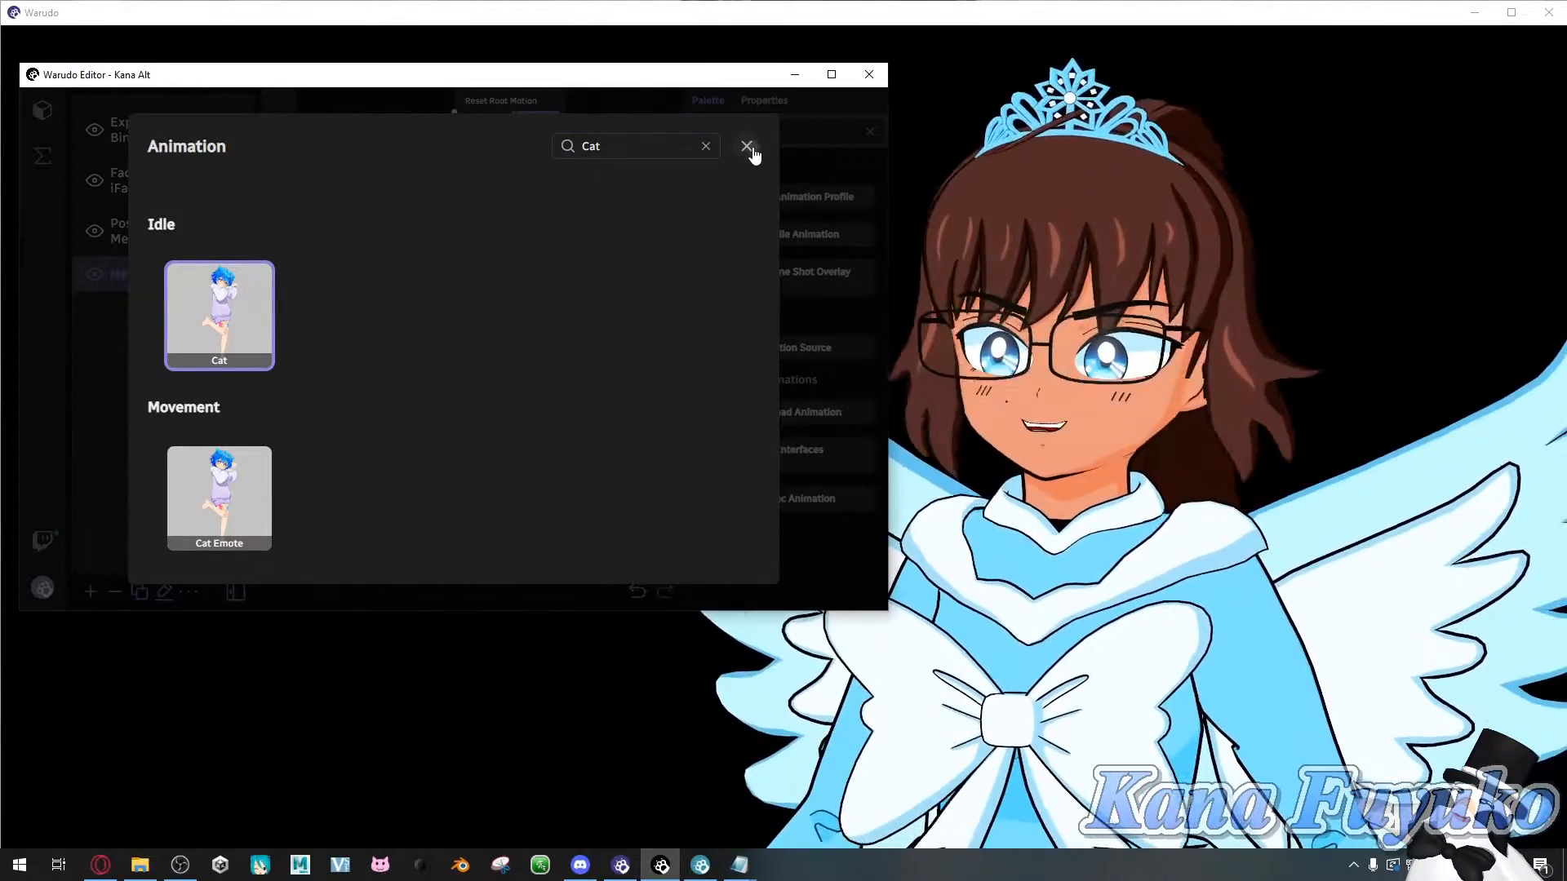
{"action": "left_click", "coordinate": [747, 146]}
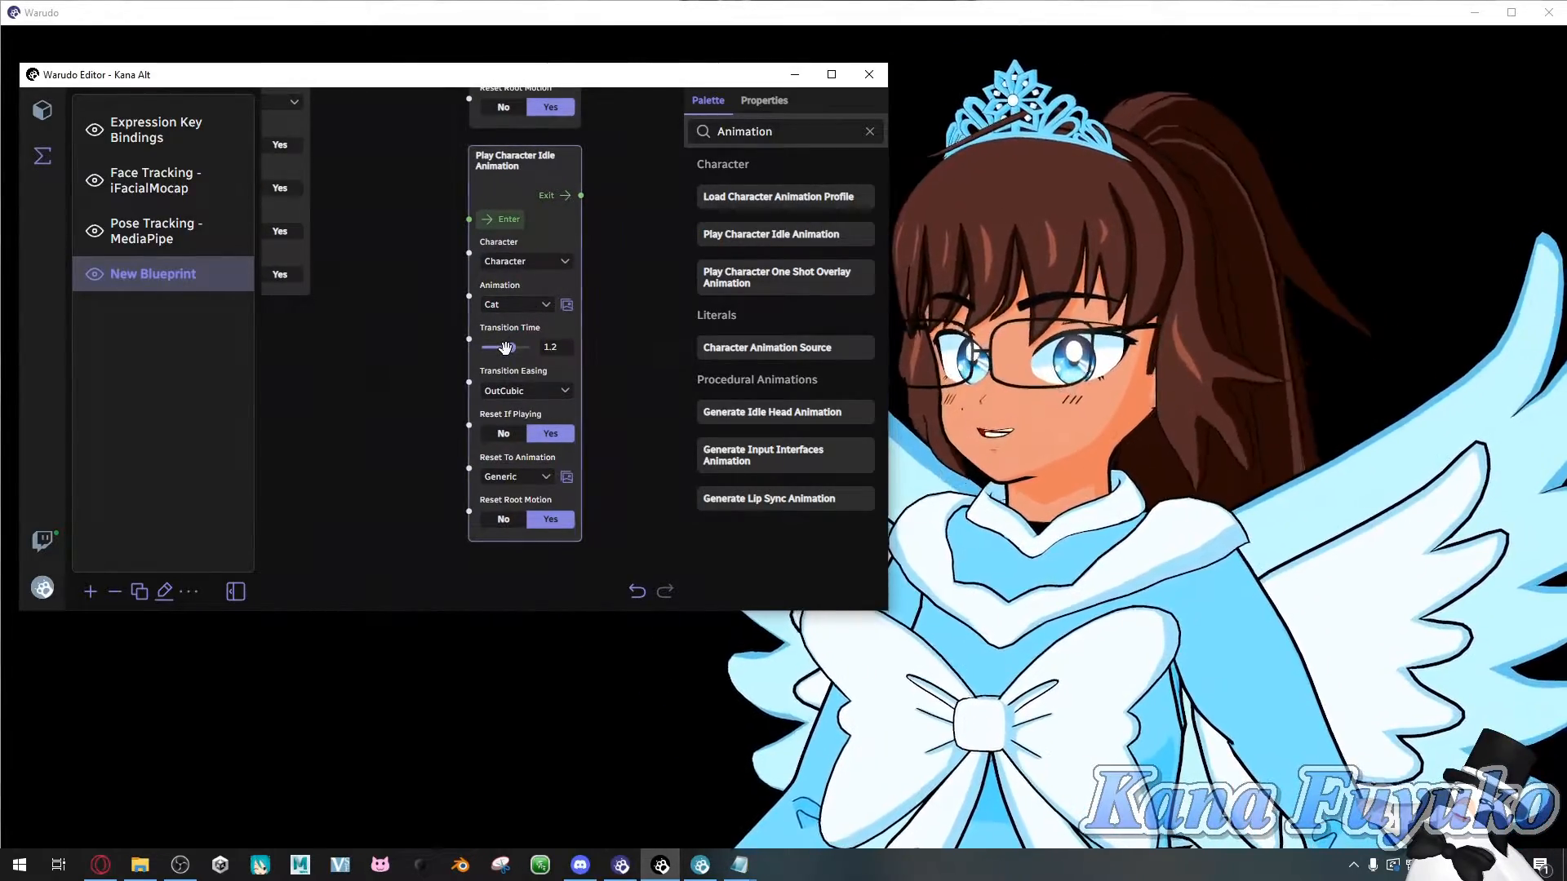
{"action": "left_click_drag", "start_coordinate": [507, 347], "coordinate": [500, 347]}
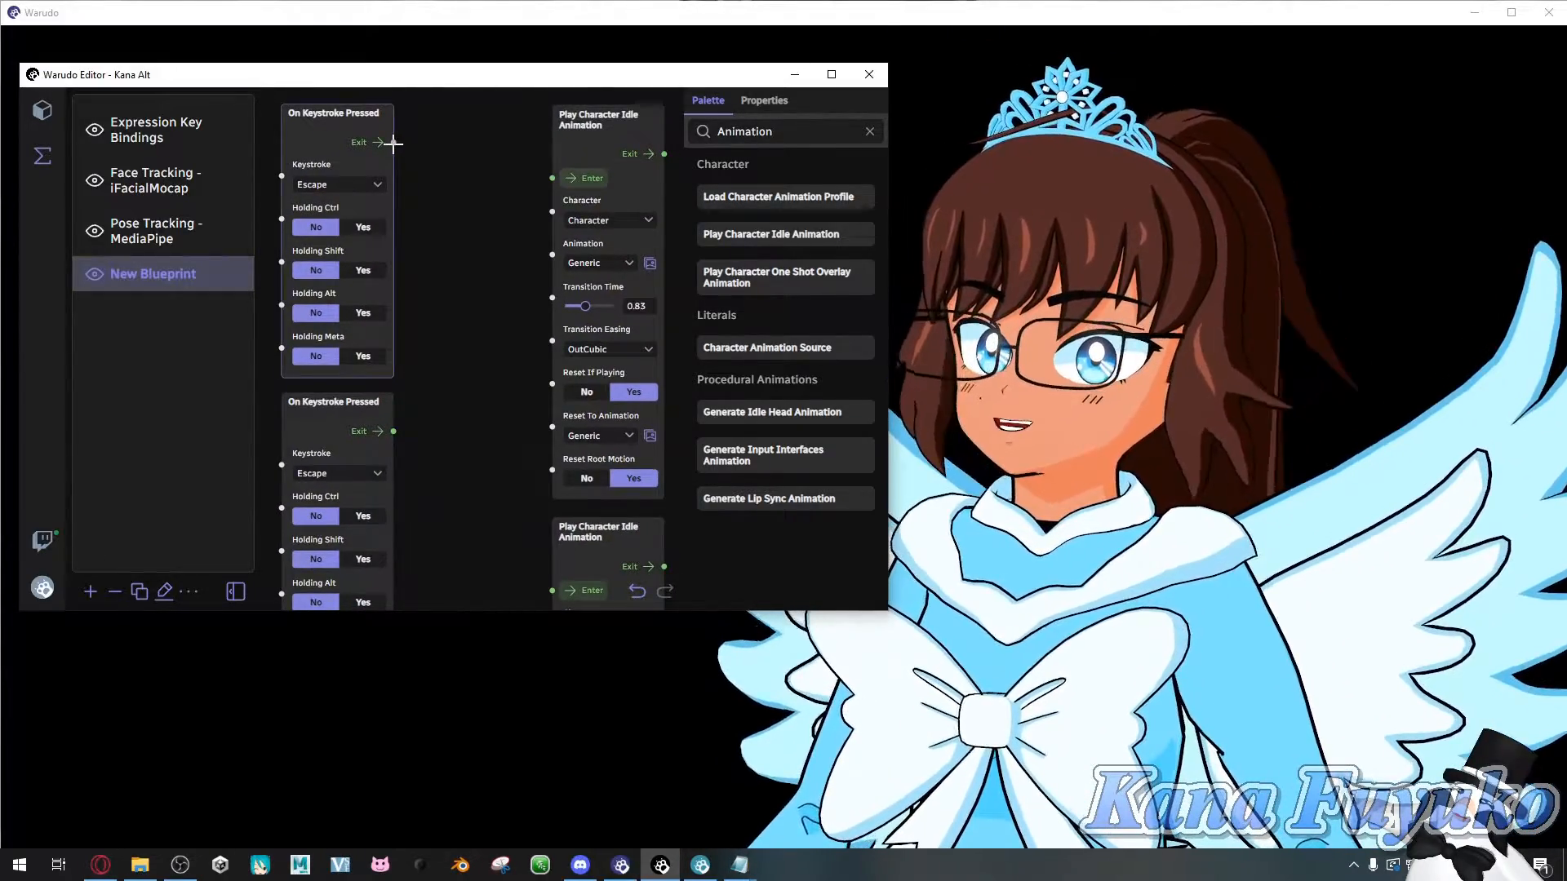
- Wire the first keystroke event to its animation node and set the keys to NumPad 1 and NumPad 2
{"action": "left_click_drag", "start_coordinate": [383, 142], "coordinate": [566, 178]}
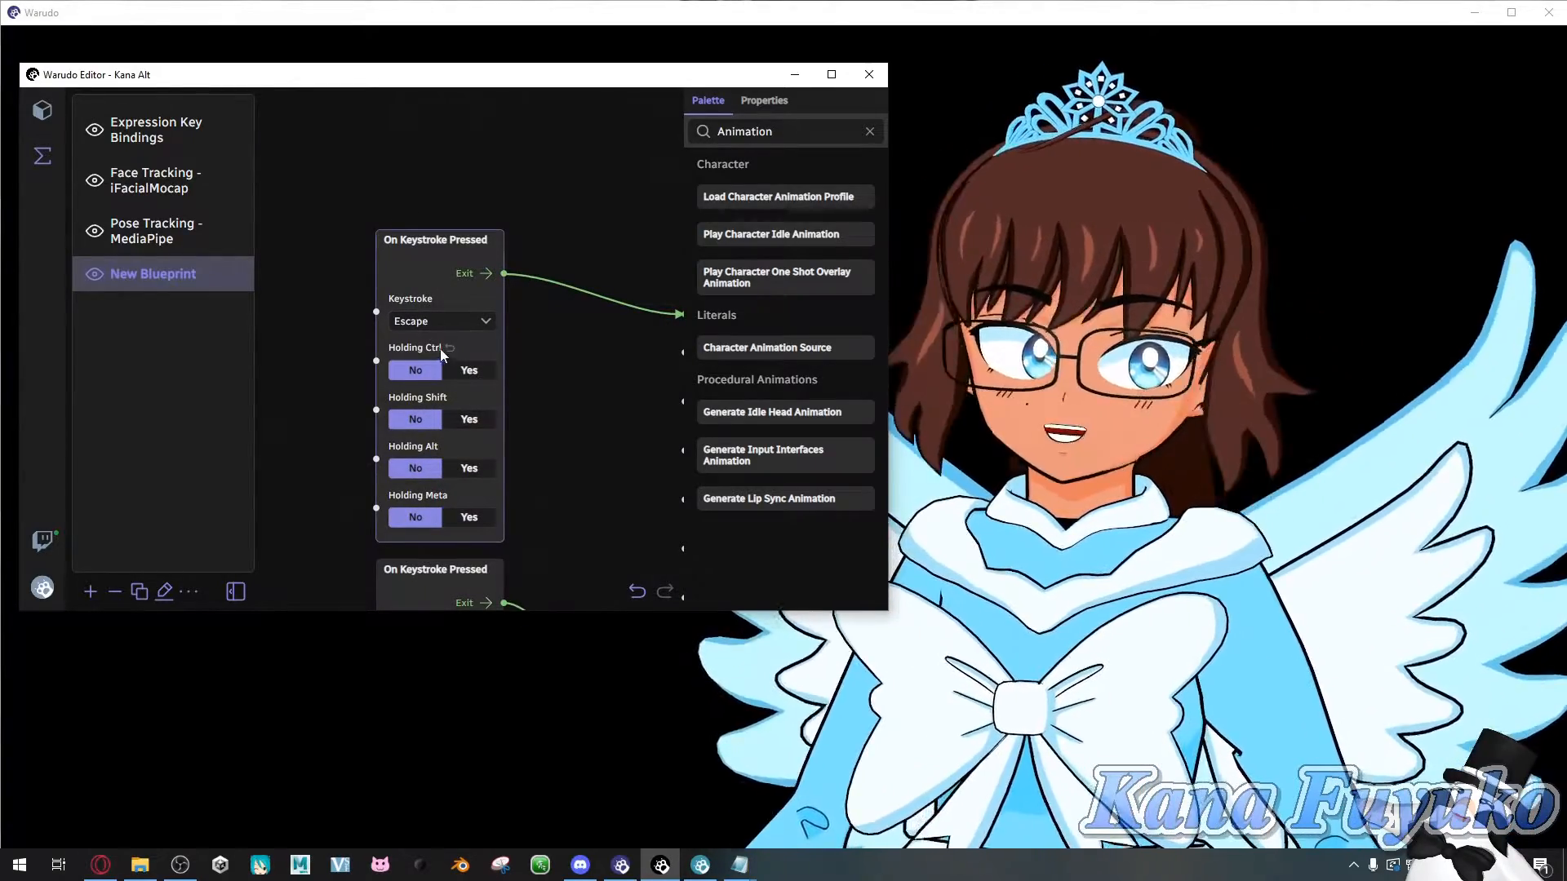
{"action": "left_click", "coordinate": [442, 321]}
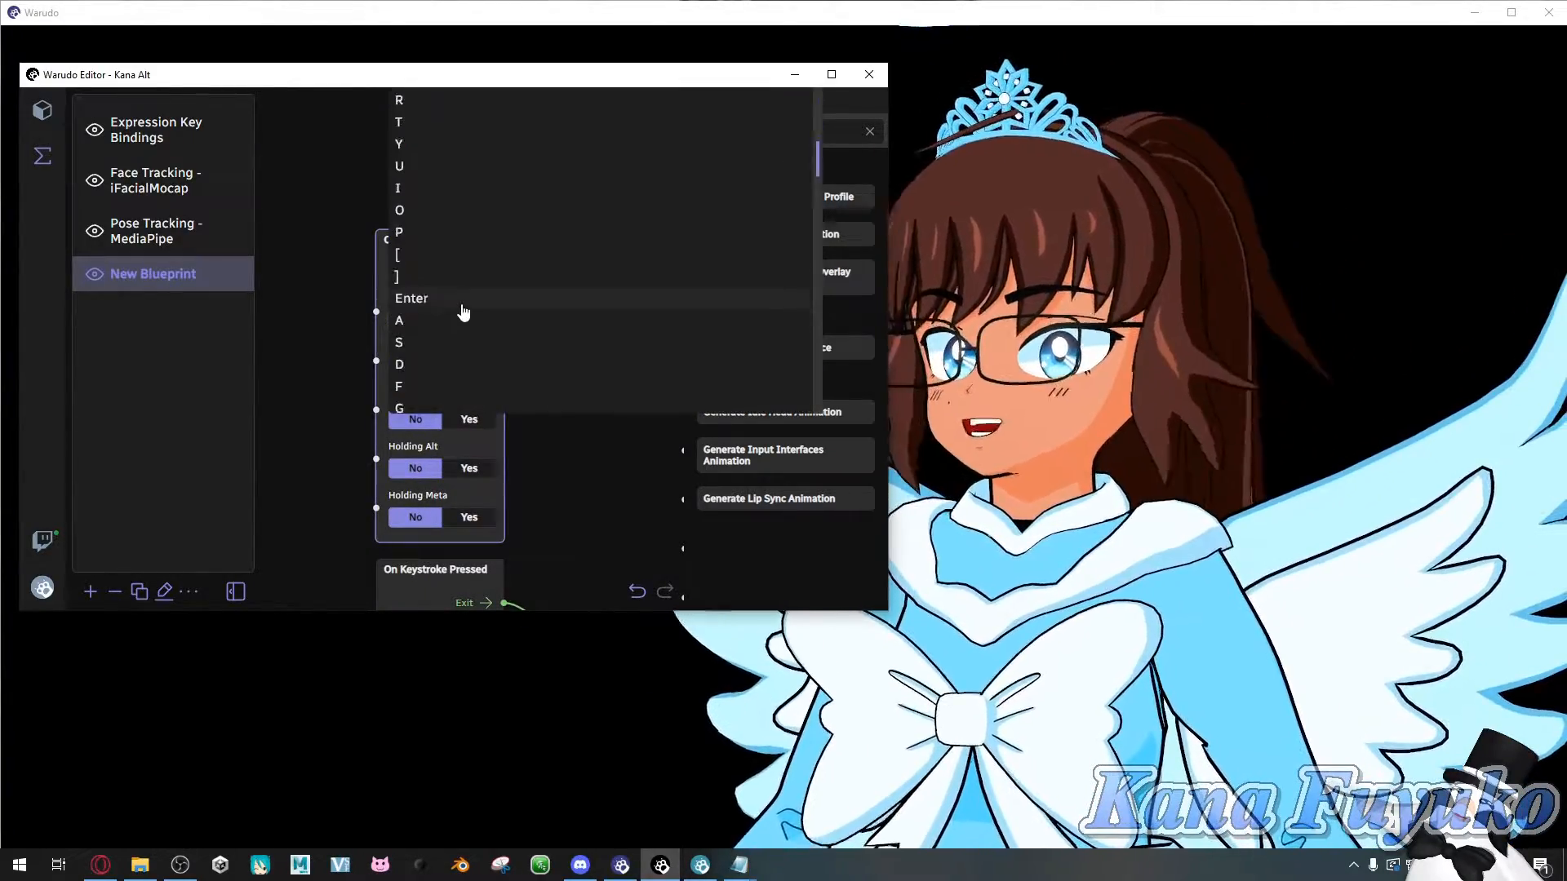
{"action": "scroll", "scroll_direction": "down", "scroll_amount": 3}
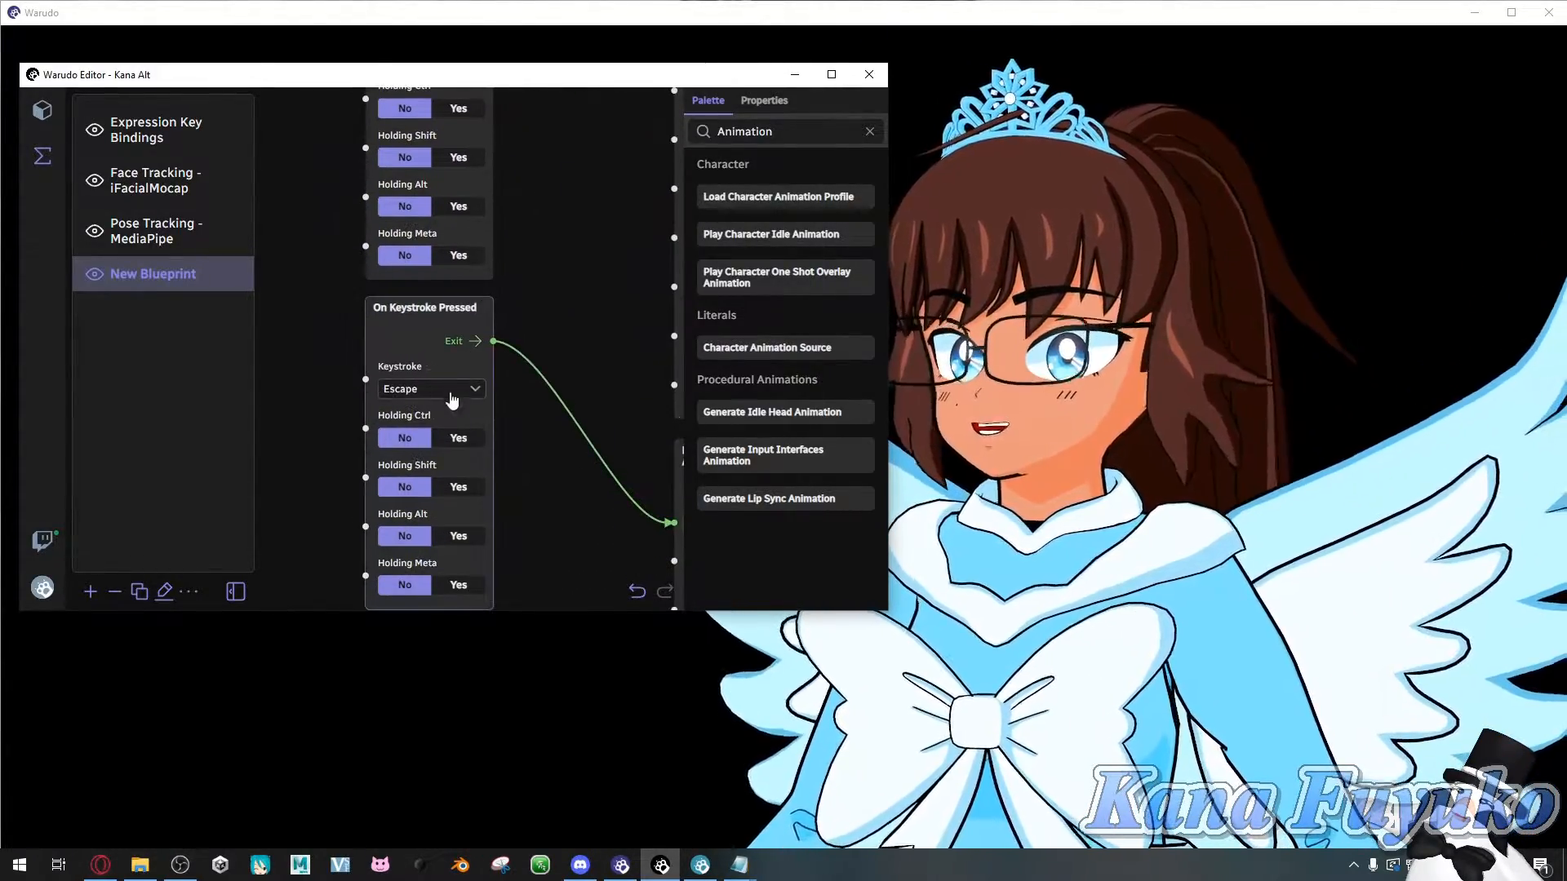
{"action": "left_click", "coordinate": [431, 389]}
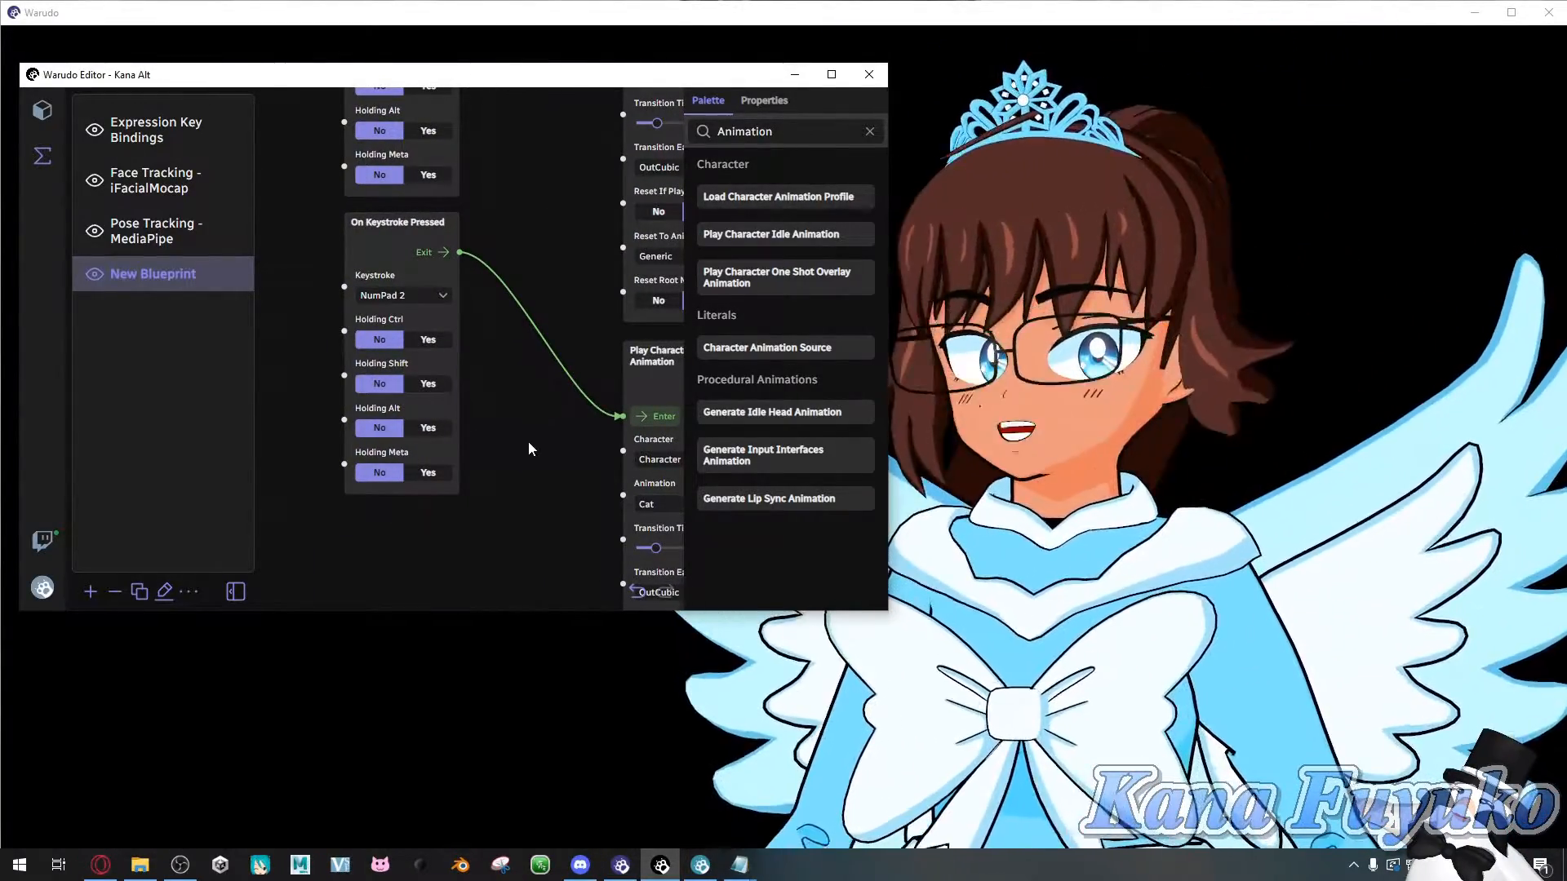
{"action": "left_click_drag", "start_coordinate": [450, 74], "coordinate": [391, 107]}
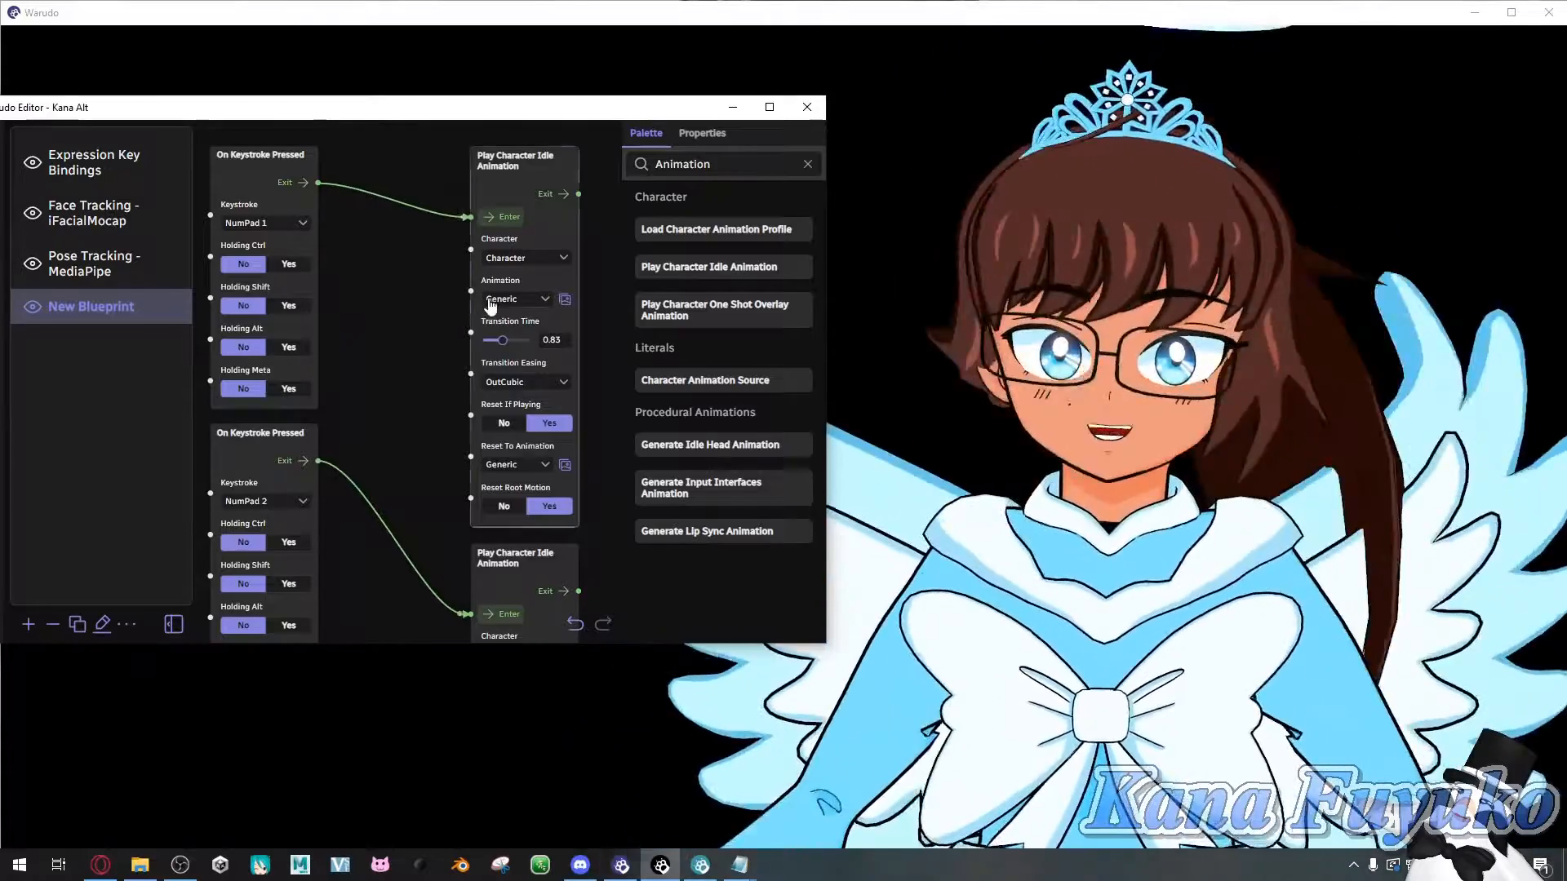
- Change the NumPad 1 node's animation to Laugh Up, then browse the animation list again
{"action": "left_click", "coordinate": [515, 299]}
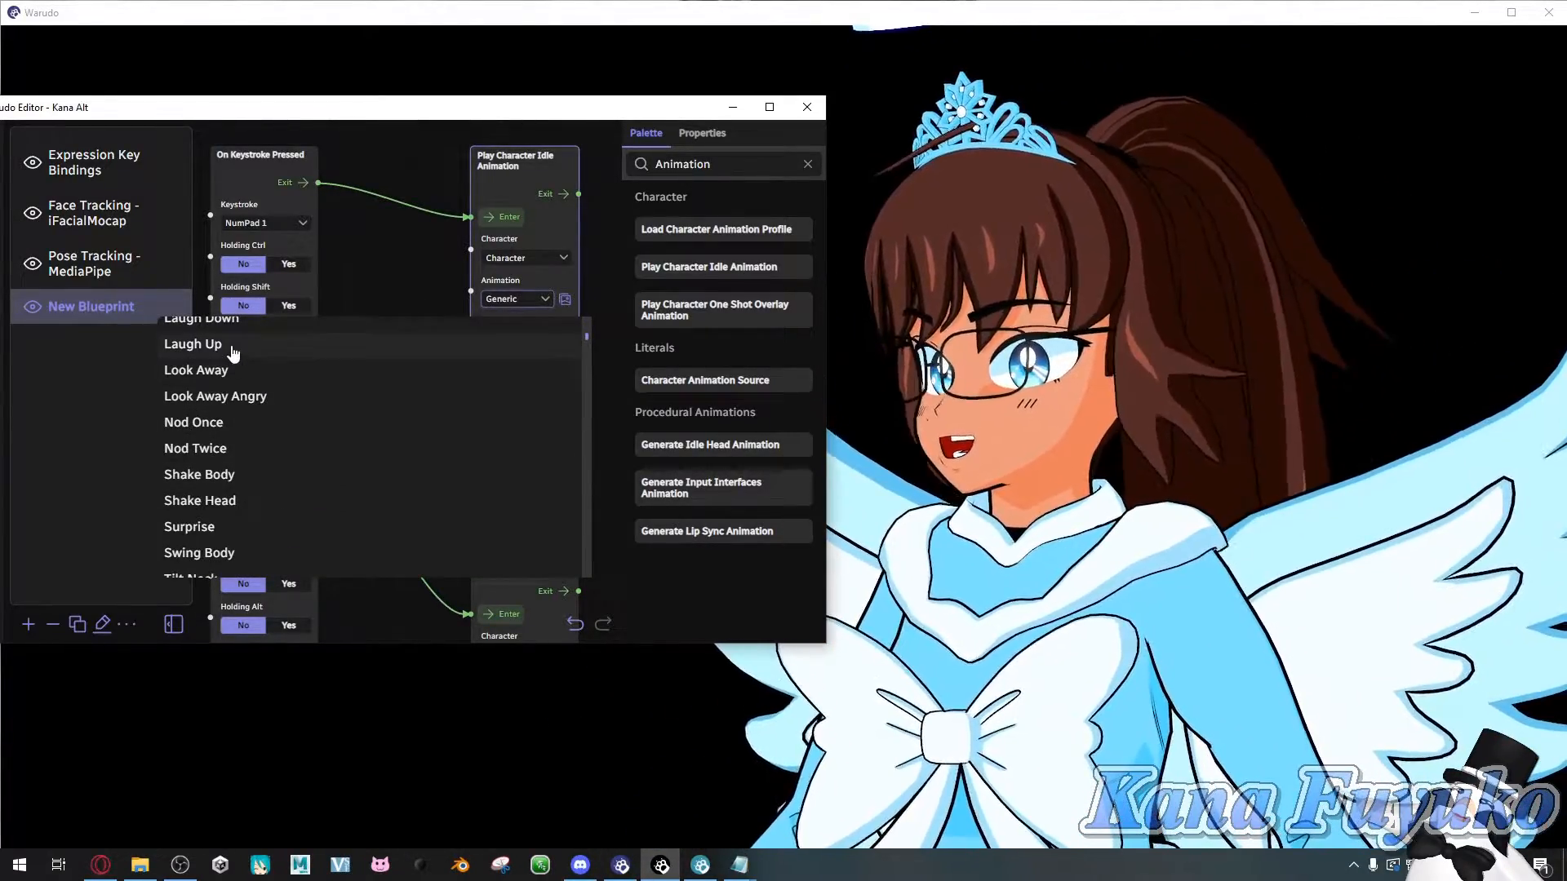
{"action": "left_click", "coordinate": [192, 343]}
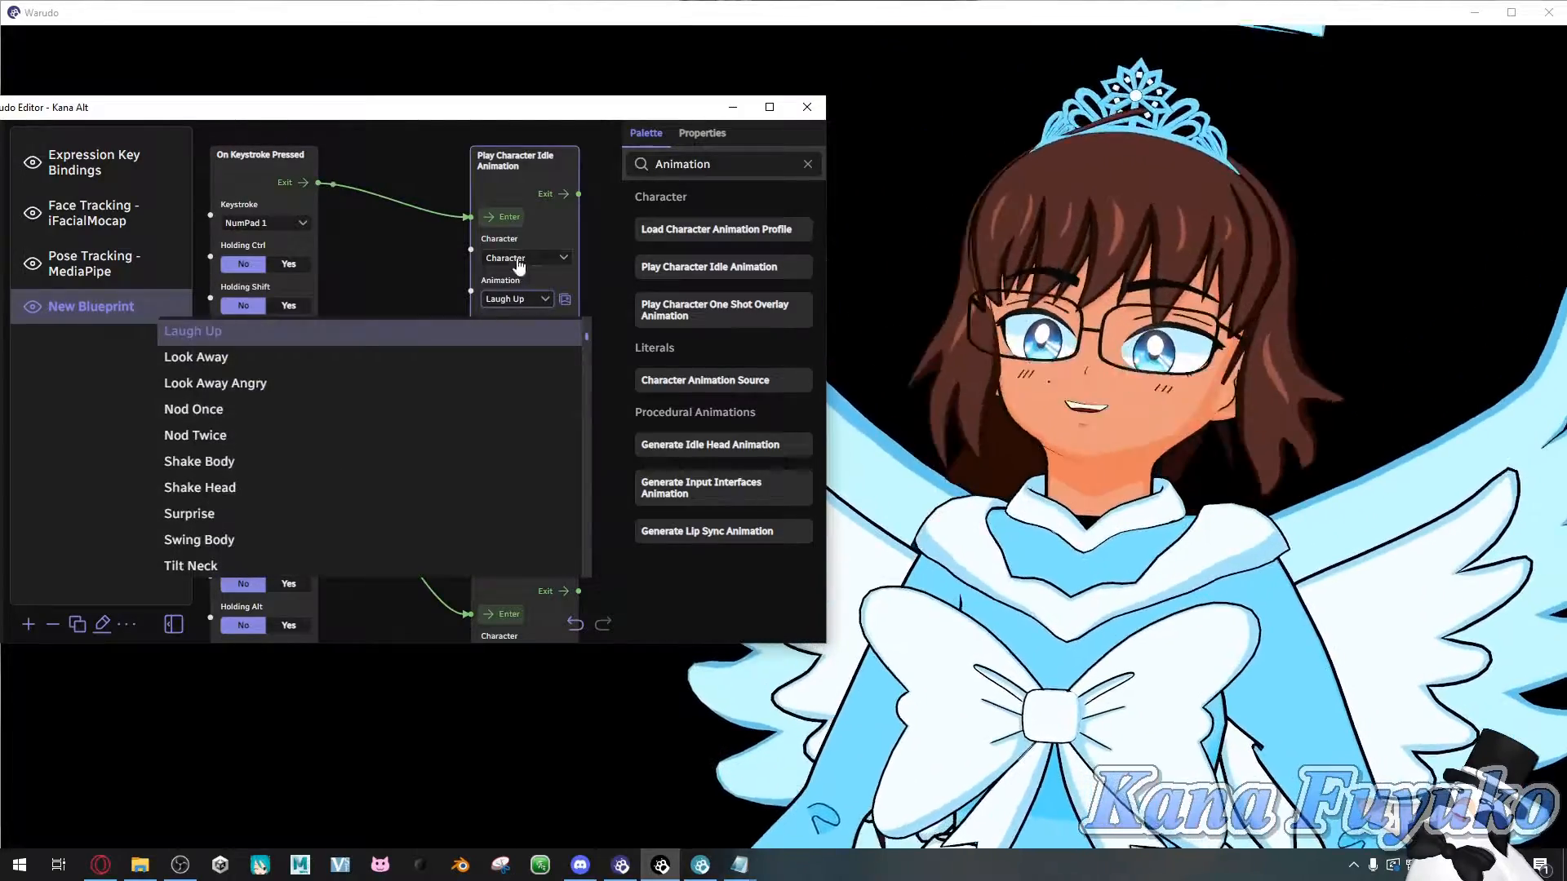
{"action": "left_click", "coordinate": [192, 332]}
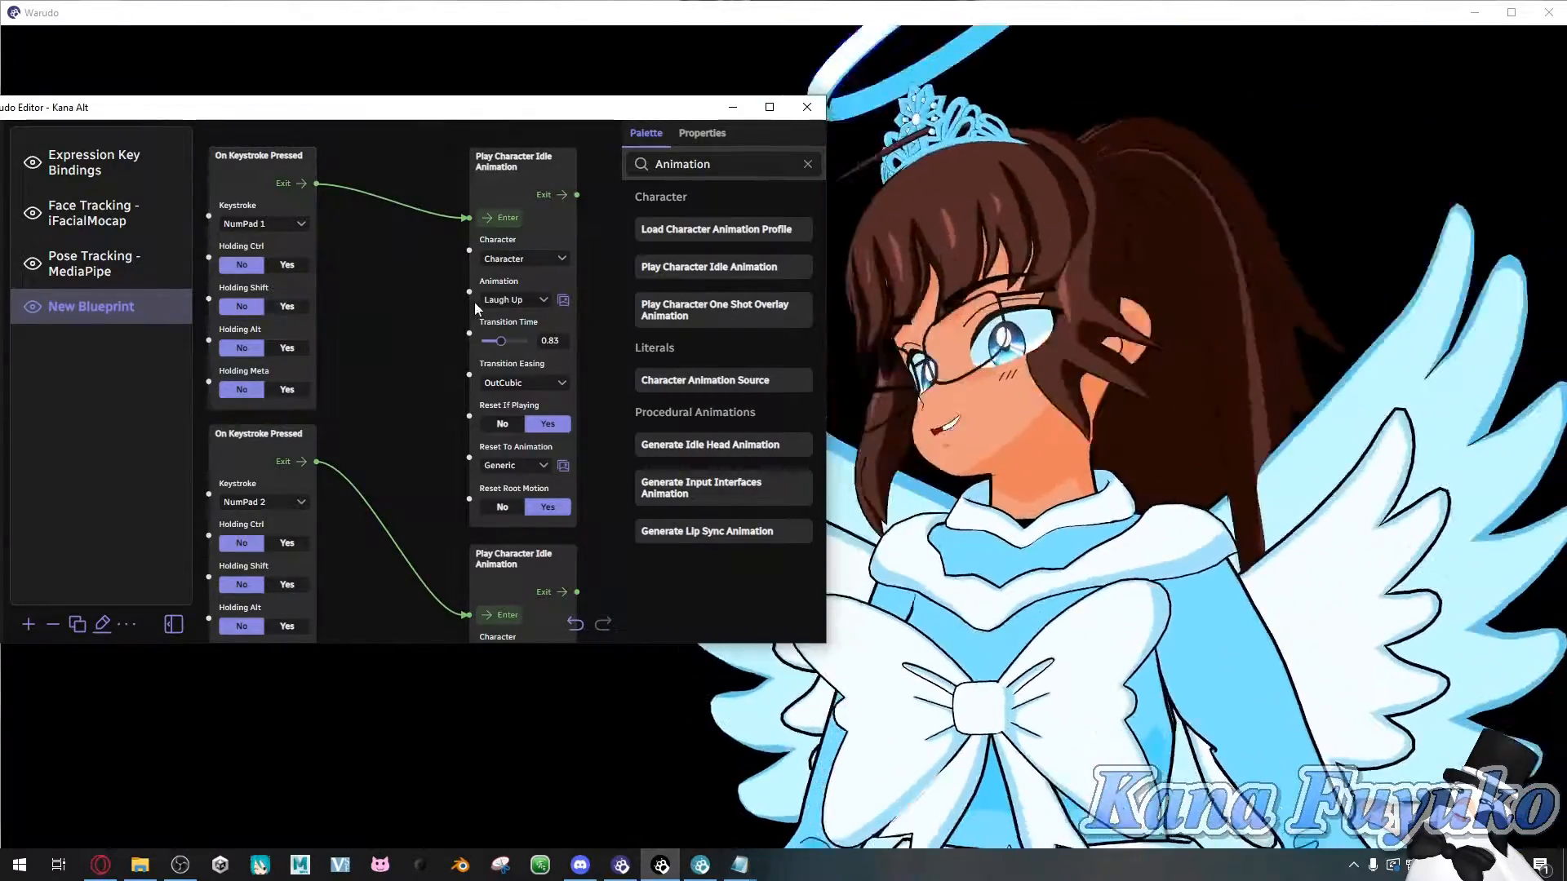
{"action": "left_click", "coordinate": [514, 299]}
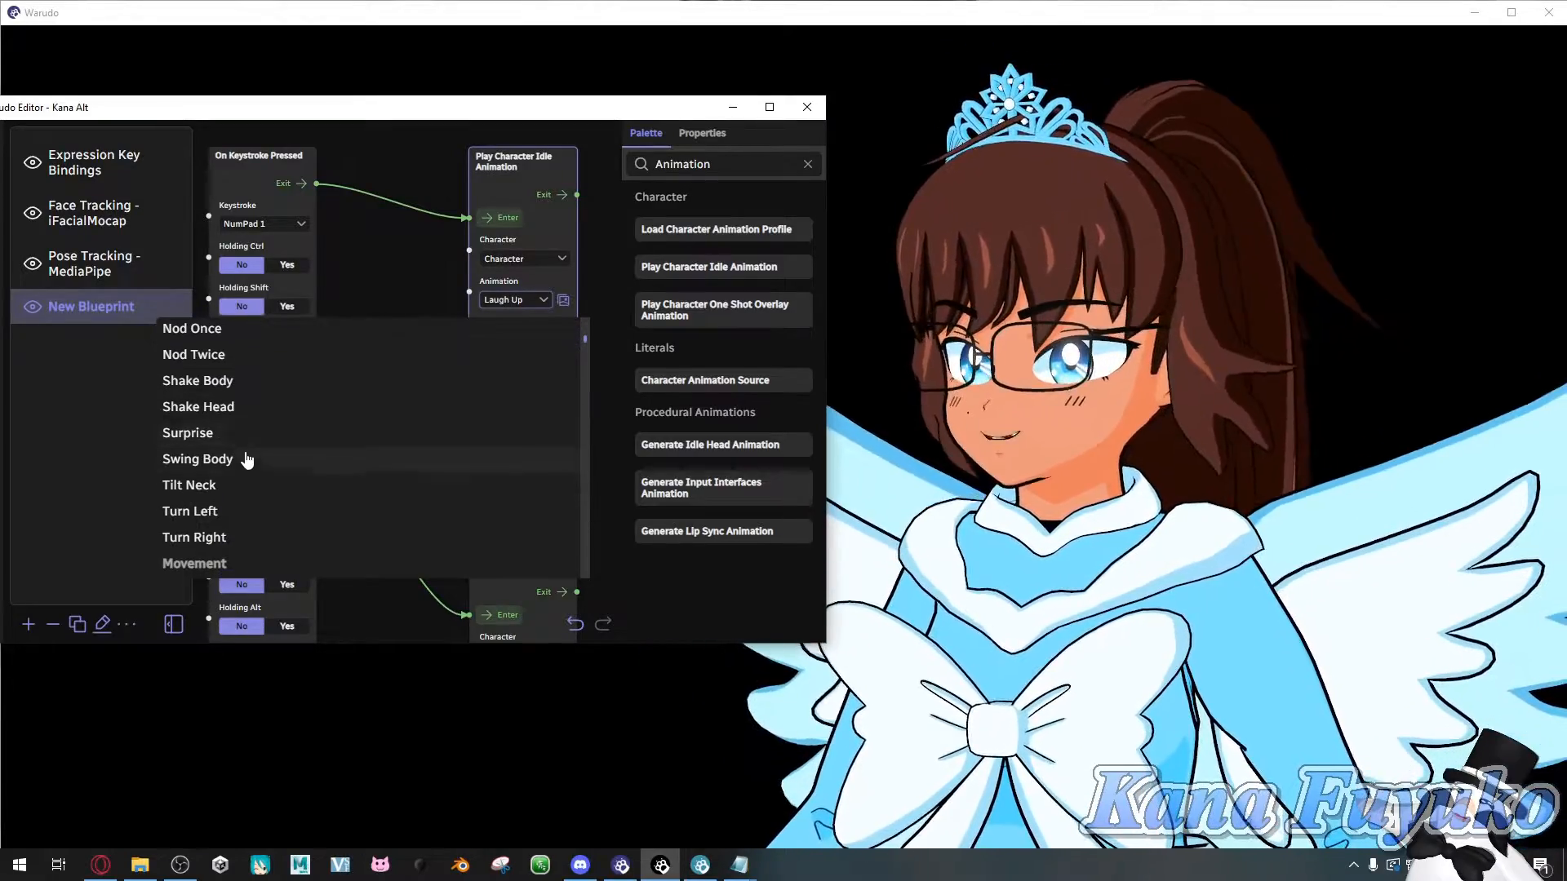
{"action": "scroll", "scroll_direction": "down", "scroll_amount": 3}
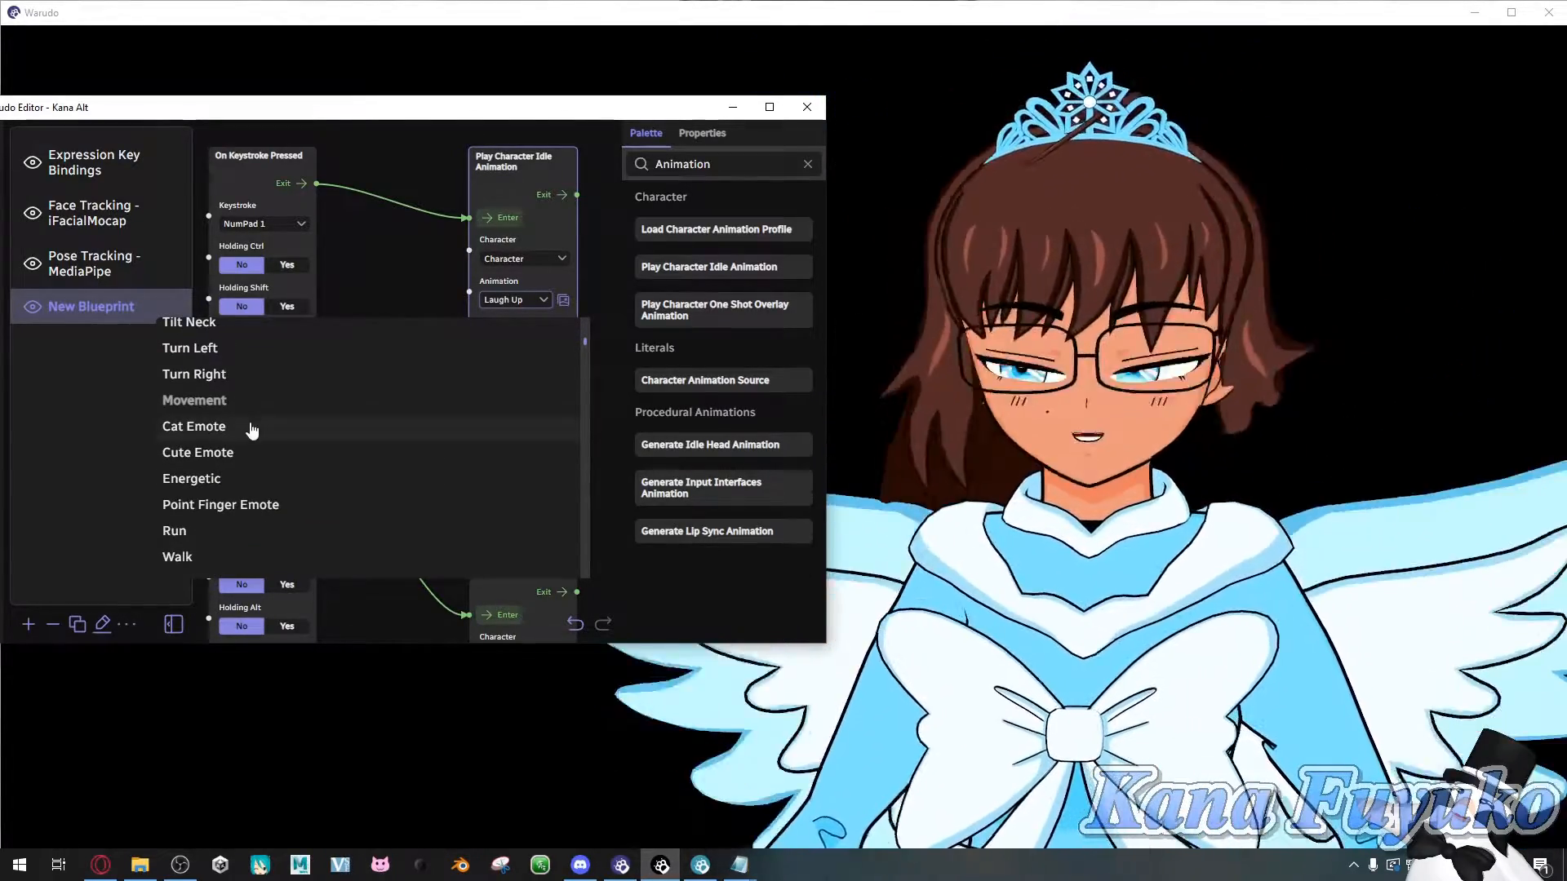